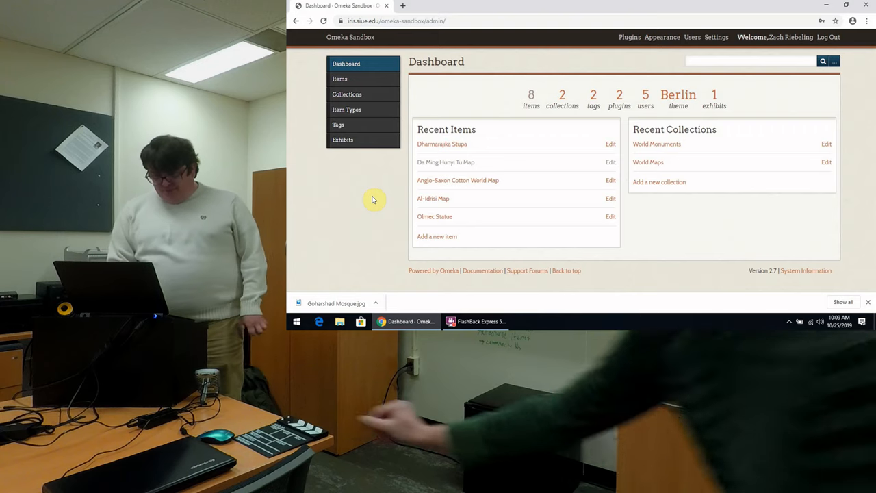
mouse_move(340, 85)
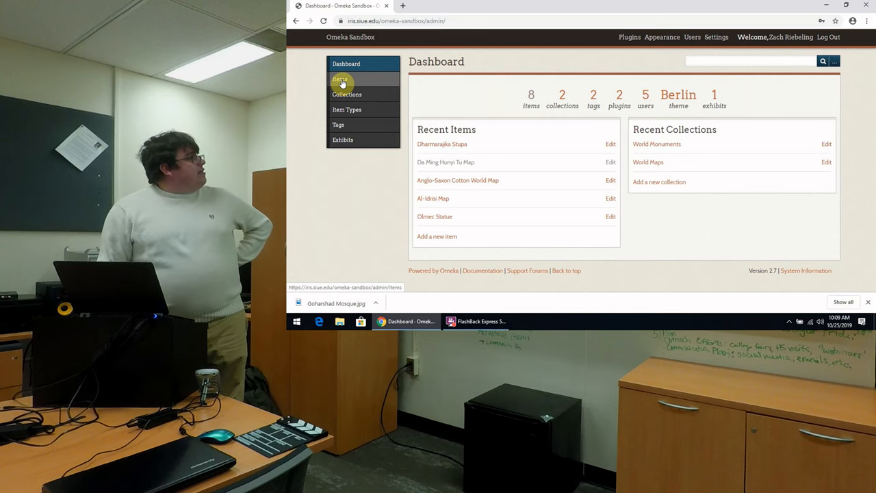
- Start a new item from the admin Items list
click(336, 78)
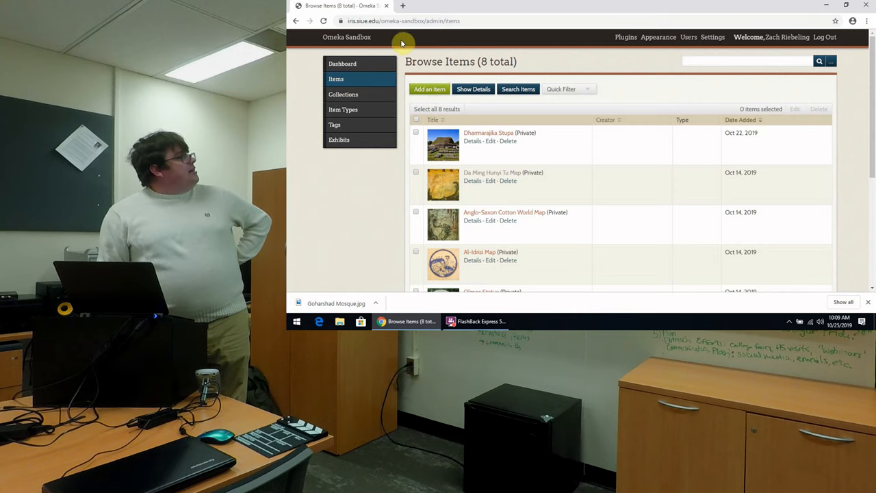
click(430, 89)
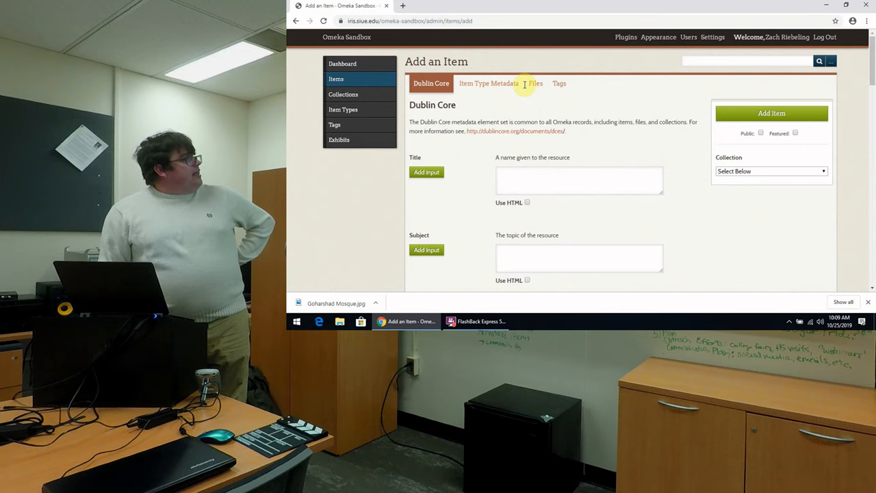
- Attach the Goharshad Mosque image from the Desktop under Files
click(533, 84)
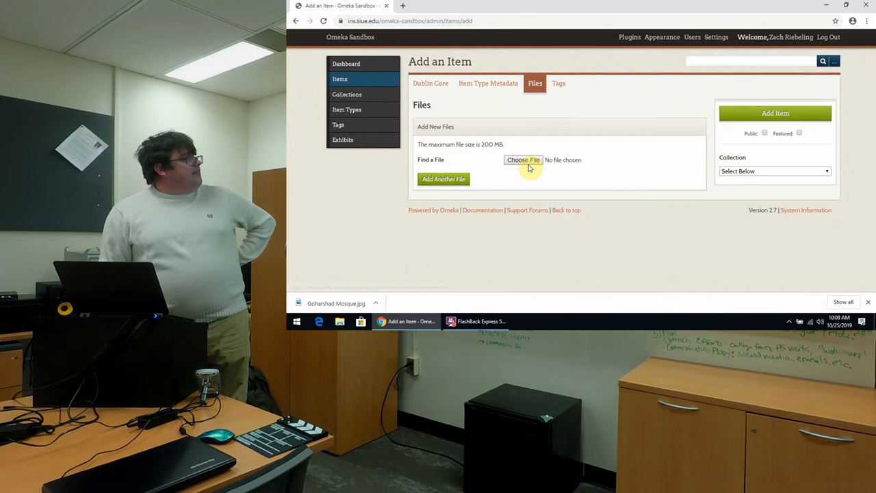
click(523, 158)
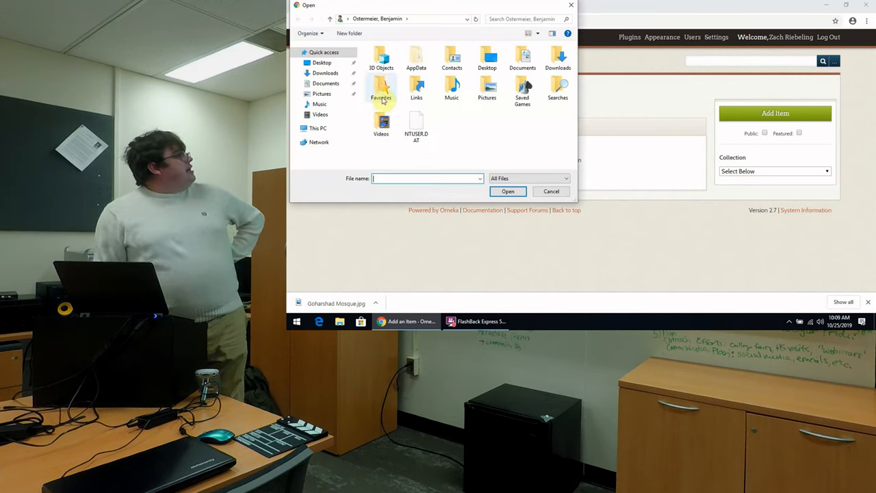
click(322, 63)
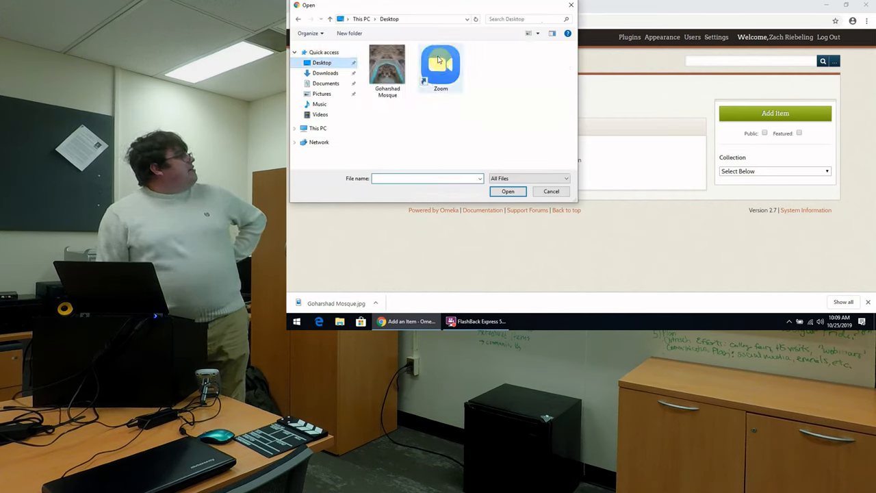
click(387, 66)
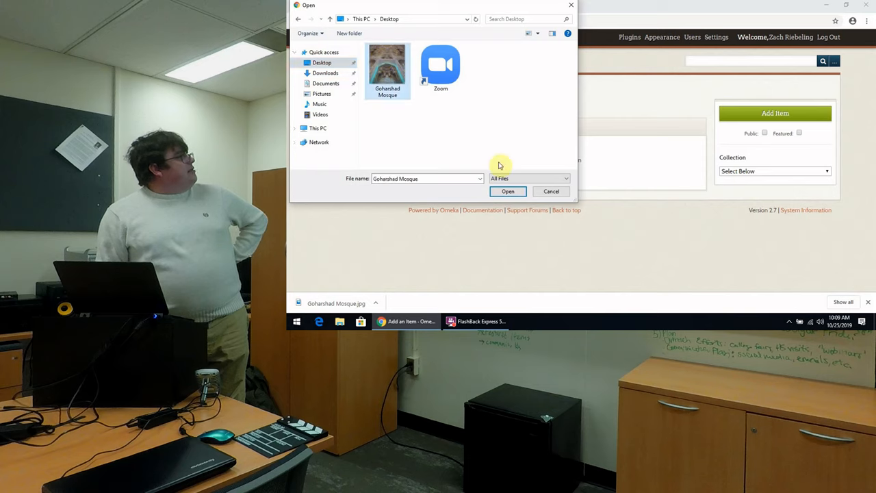
mouse_move(508, 191)
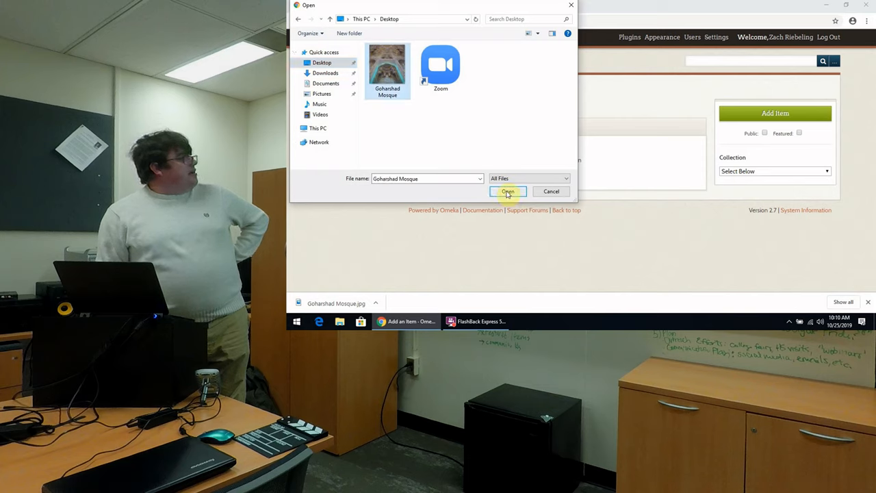
click(508, 191)
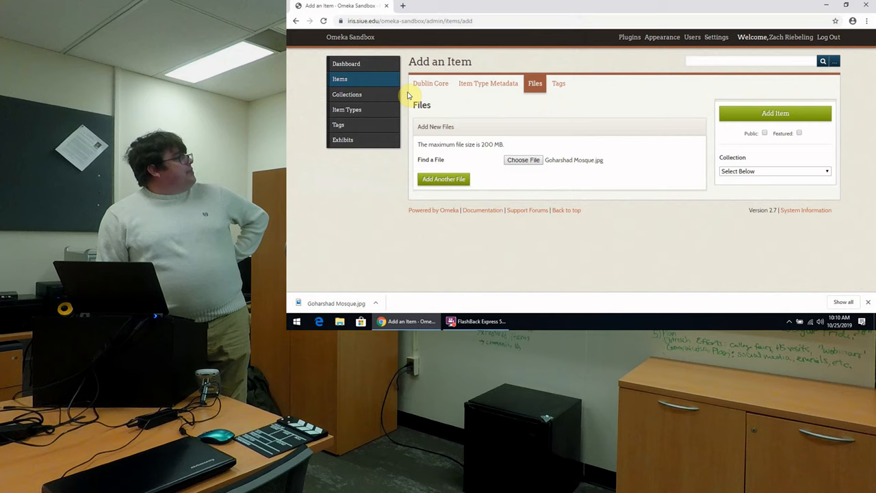
- Enter the Dublin Core title 'Goharshad Mosque'
click(430, 83)
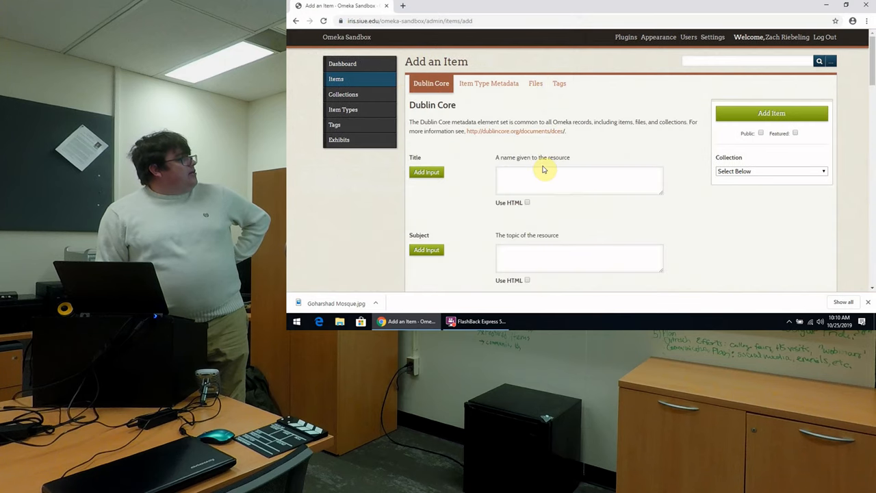
click(579, 180)
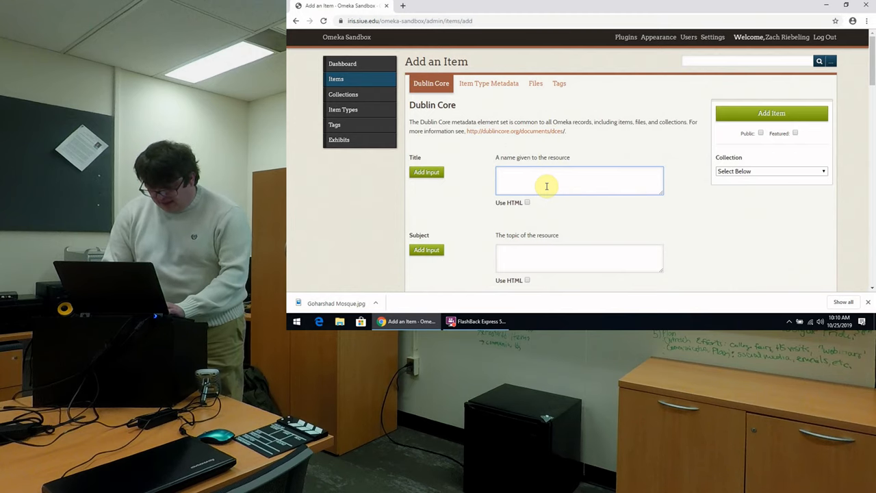
click(579, 179)
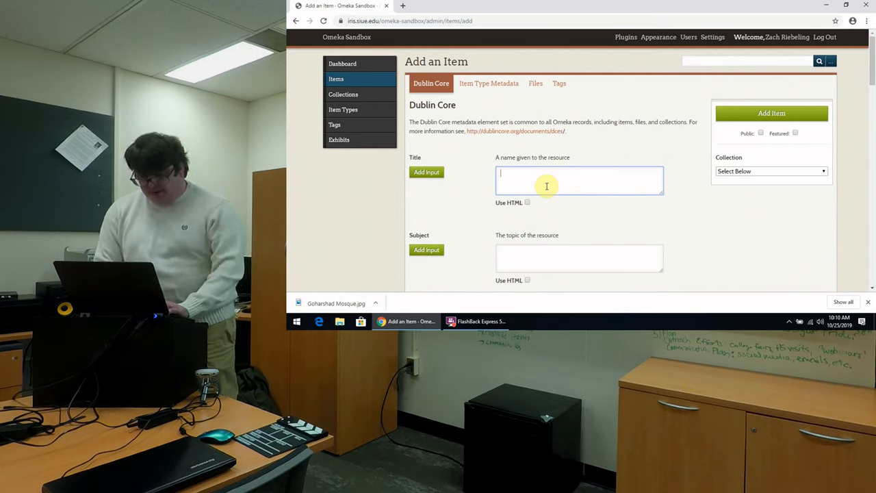
text(Goh)
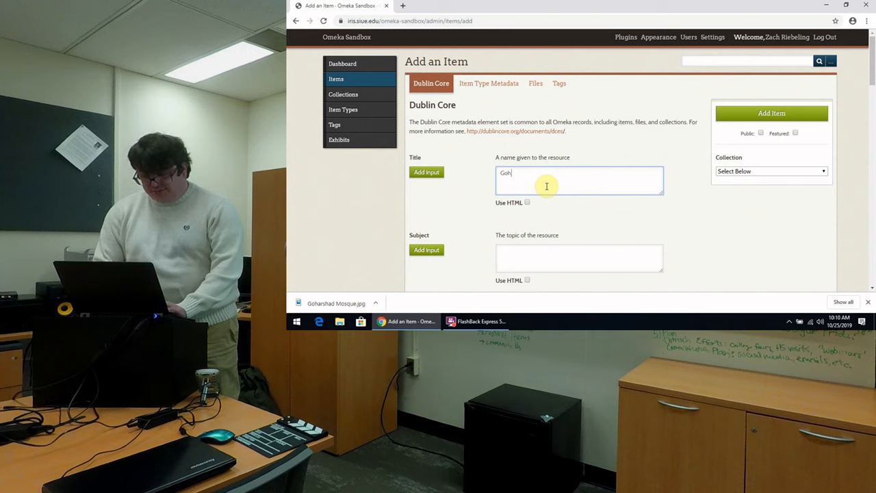
text(Goharshad Mosque)
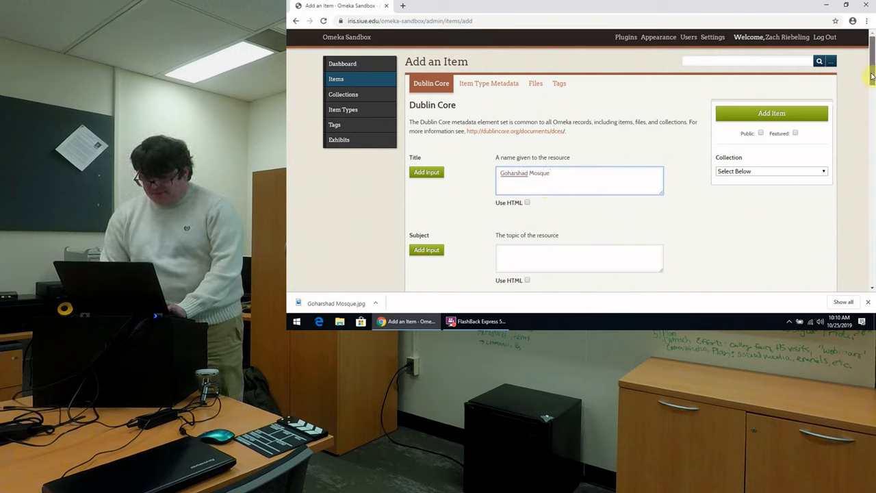
- Describe it as a photo of a 14th-century mosque in Mashhad, Iran
scroll(down, 3)
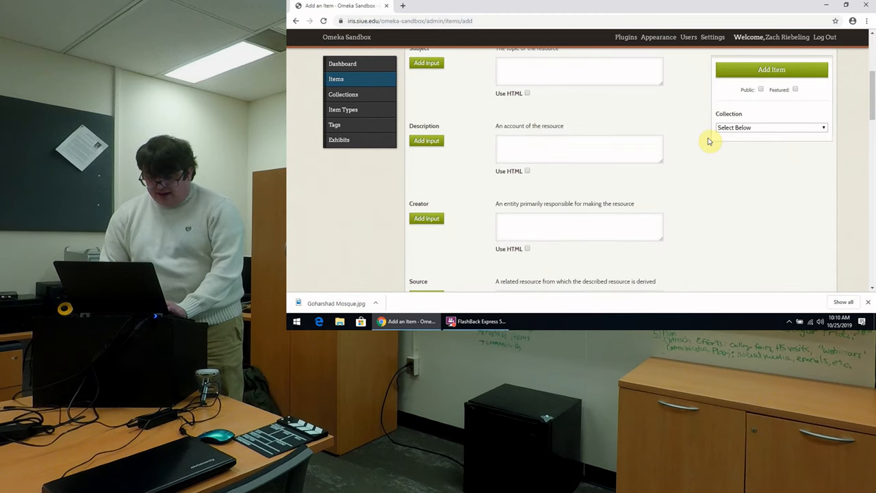
text(phot o)
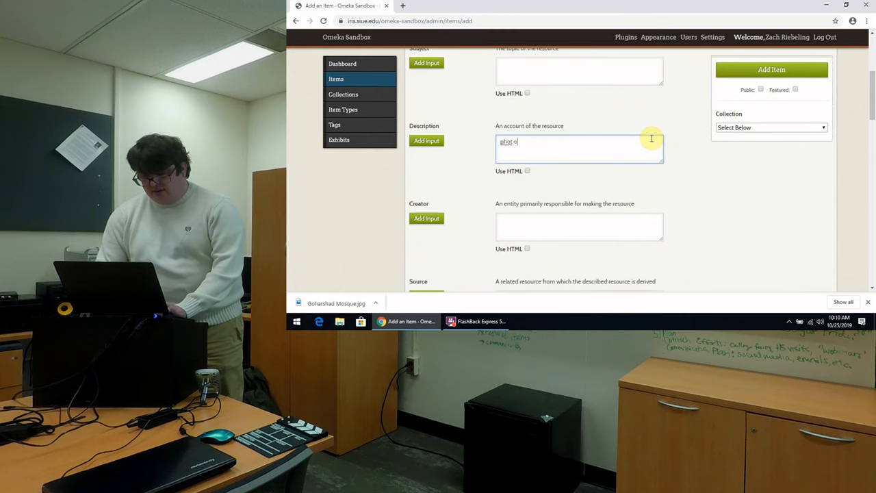
text(photo of 14)
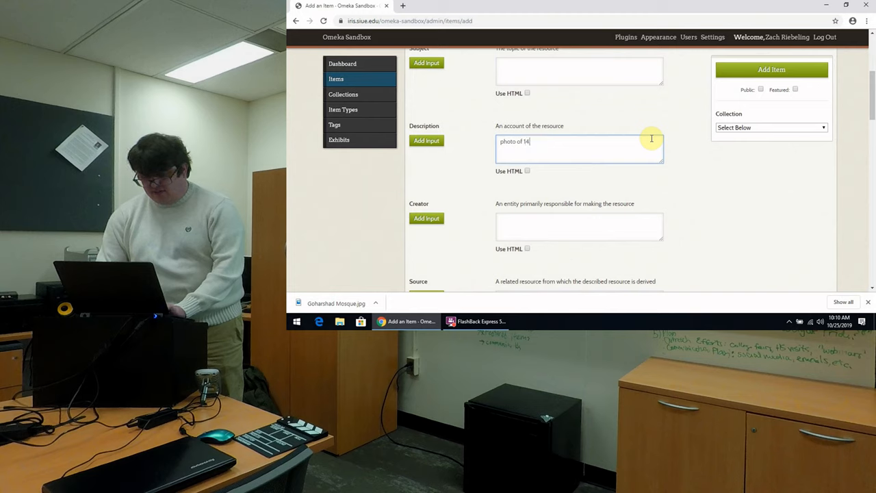
text(th century mous)
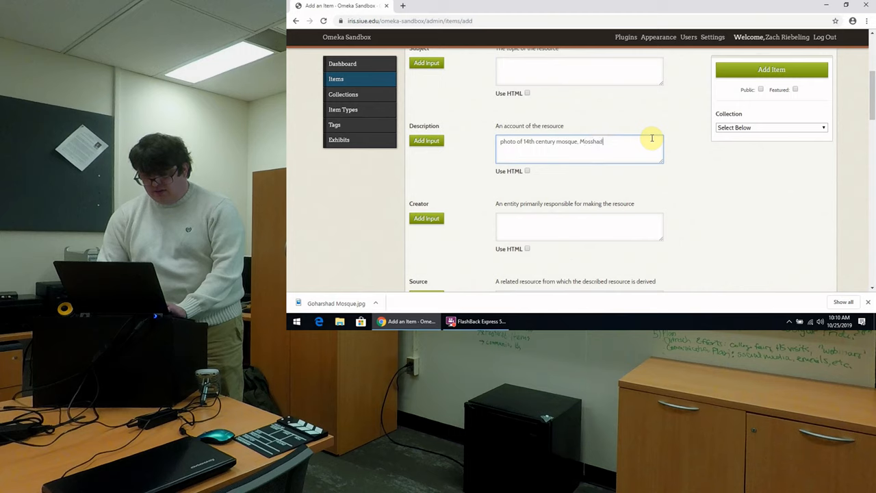
text(, Iran)
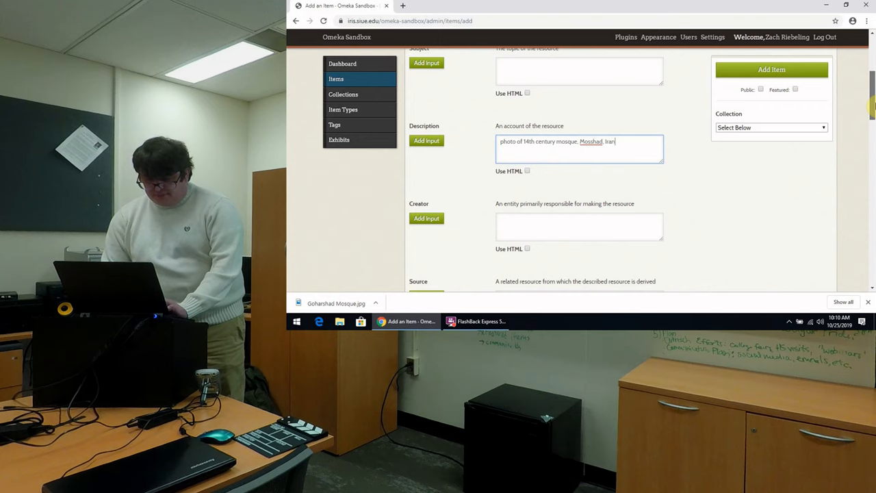
- Enter 'wikimedia commons' as the Source and review the rest of the form
scroll(down, 3)
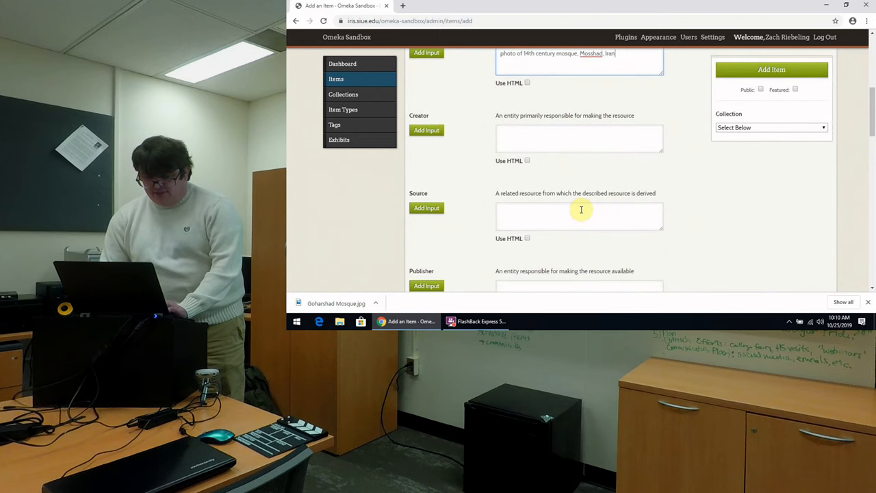
text(wikipedia commons)
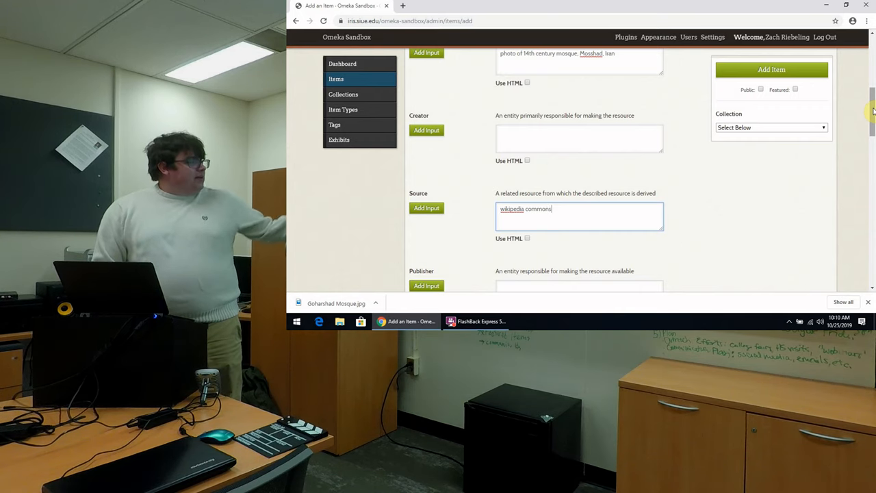
scroll(down, 3)
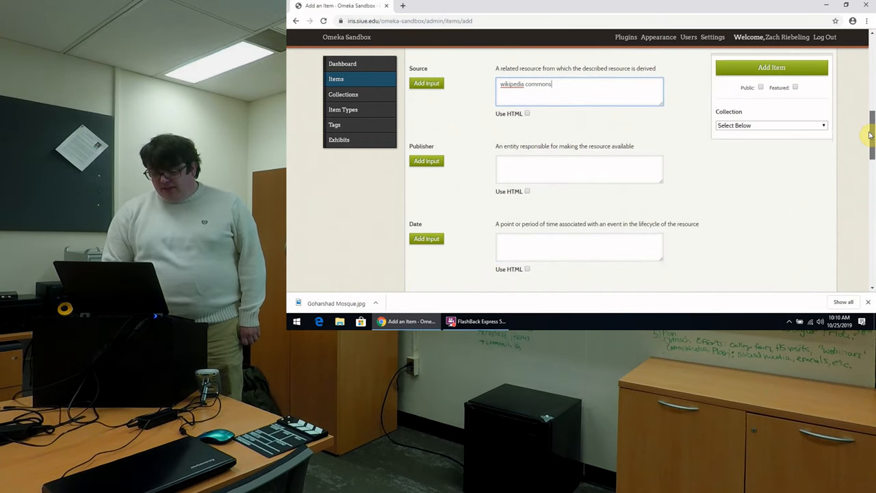
scroll(down, 3)
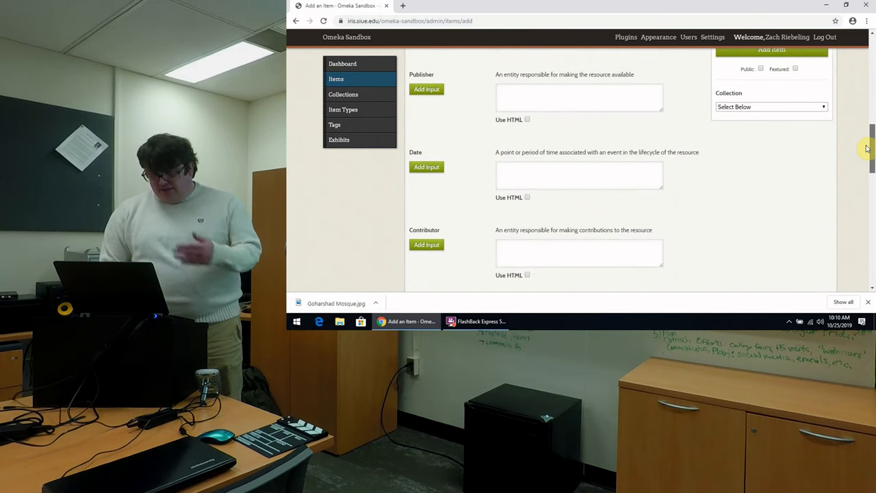
scroll(down, 3)
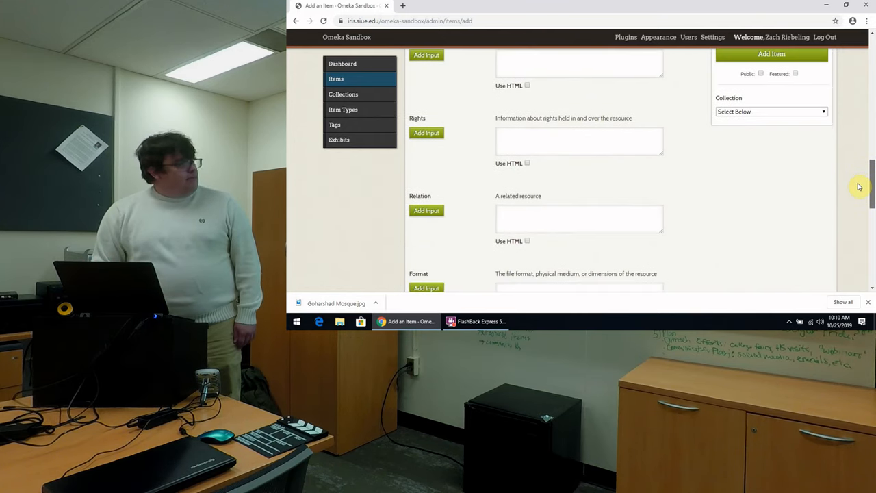
scroll(down, 3)
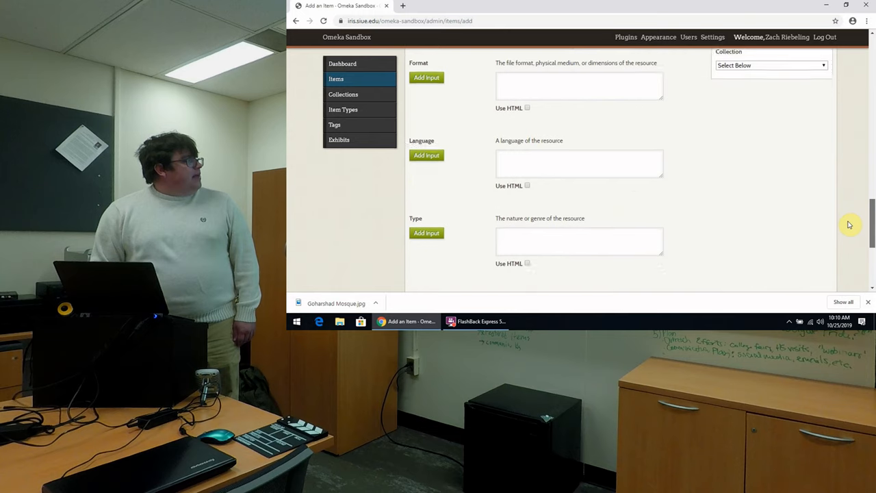
scroll(down, 3)
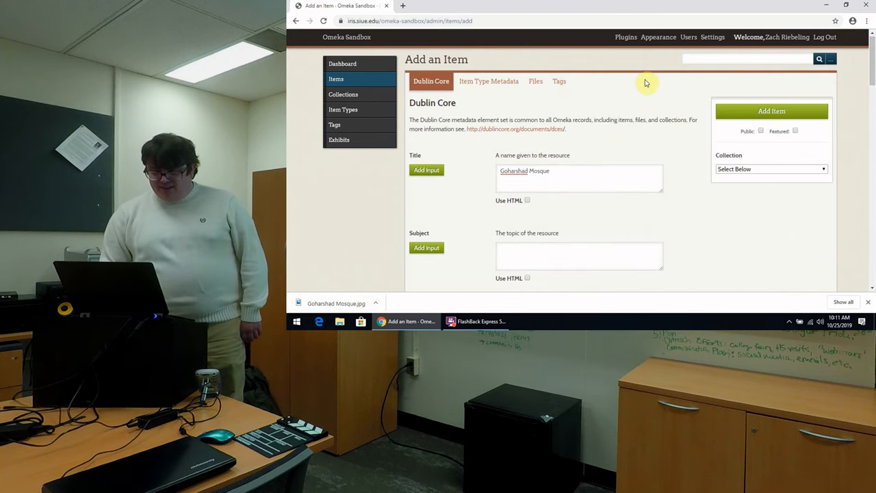
mouse_move(687, 104)
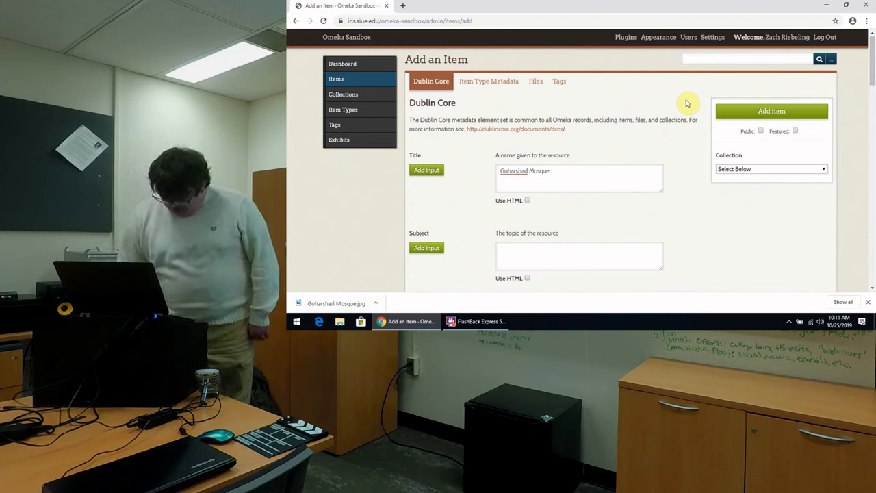
mouse_move(651, 118)
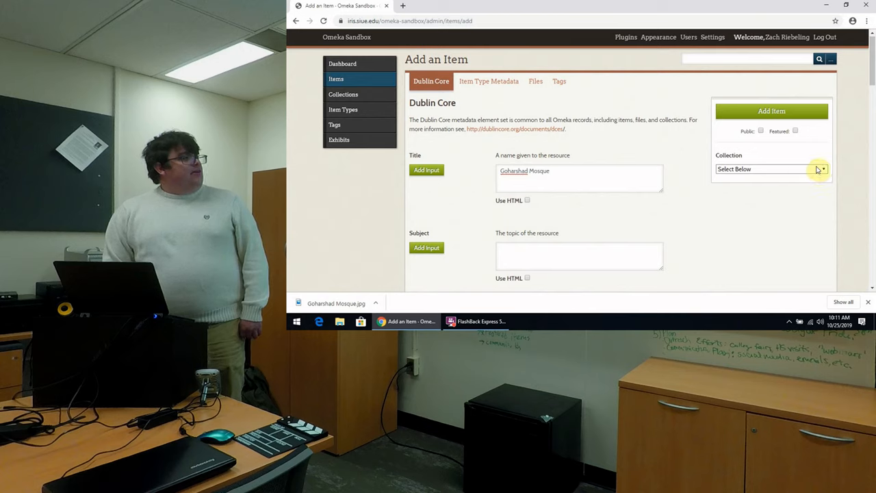
- Assign the item to the World Monuments collection and save it with Add Item
click(772, 170)
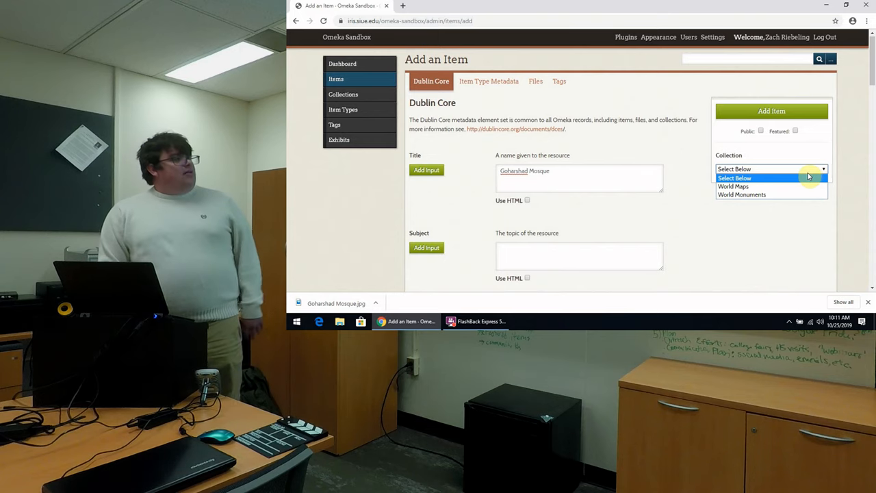
mouse_move(742, 194)
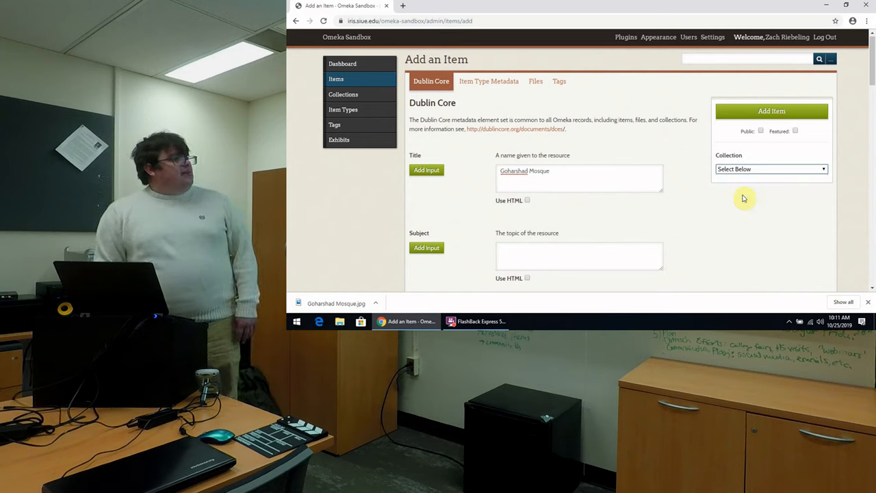
click(769, 170)
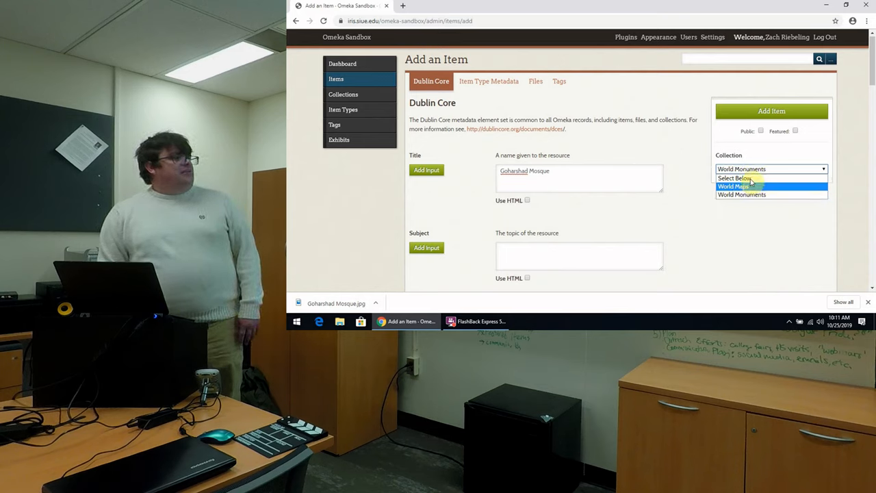
mouse_move(749, 192)
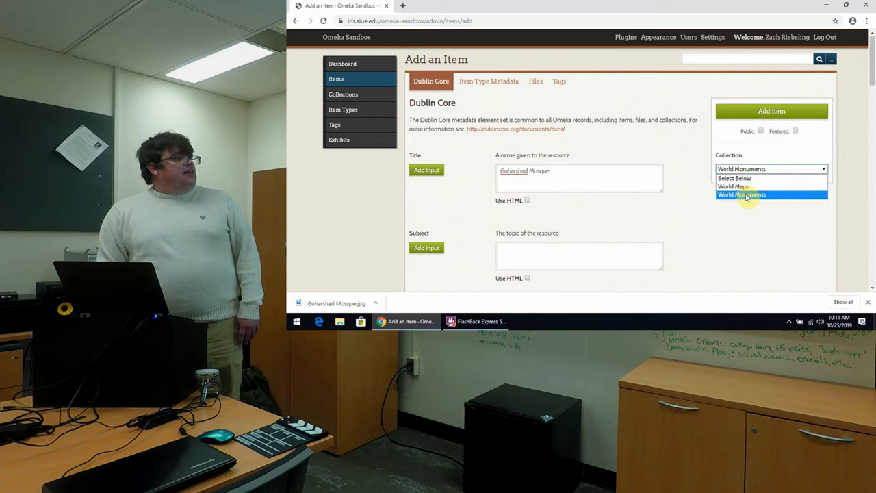
mouse_move(733, 186)
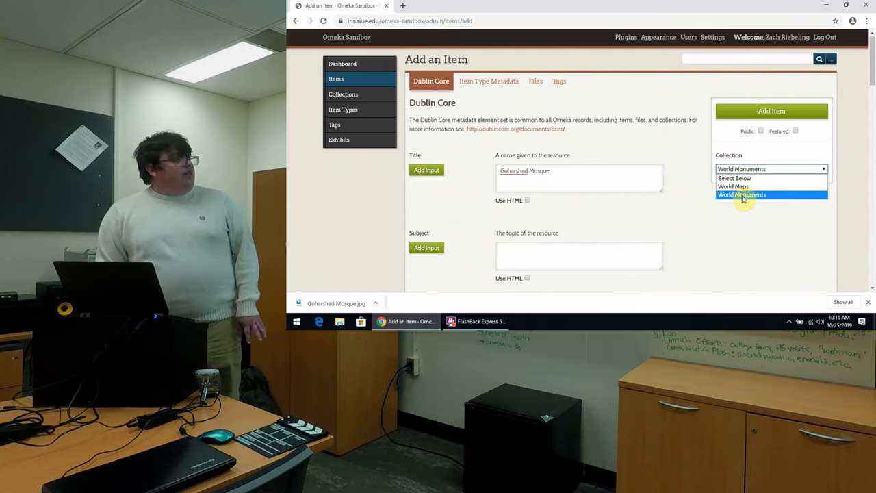
click(741, 195)
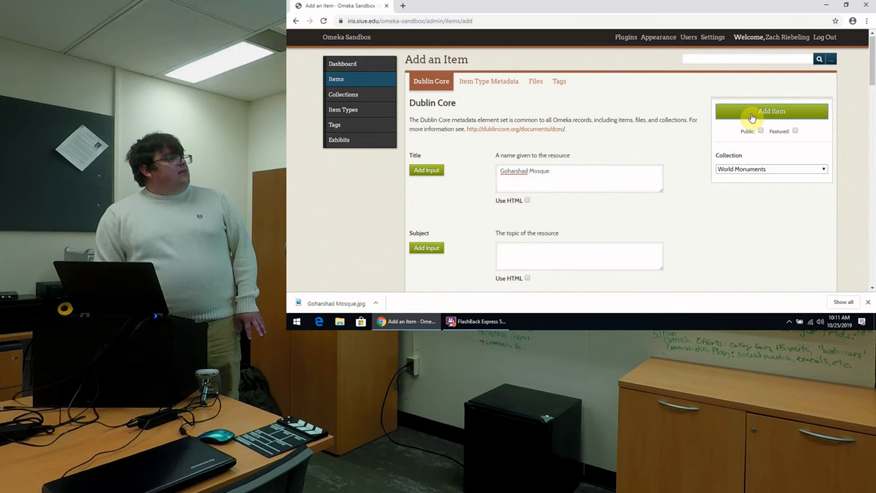
click(772, 111)
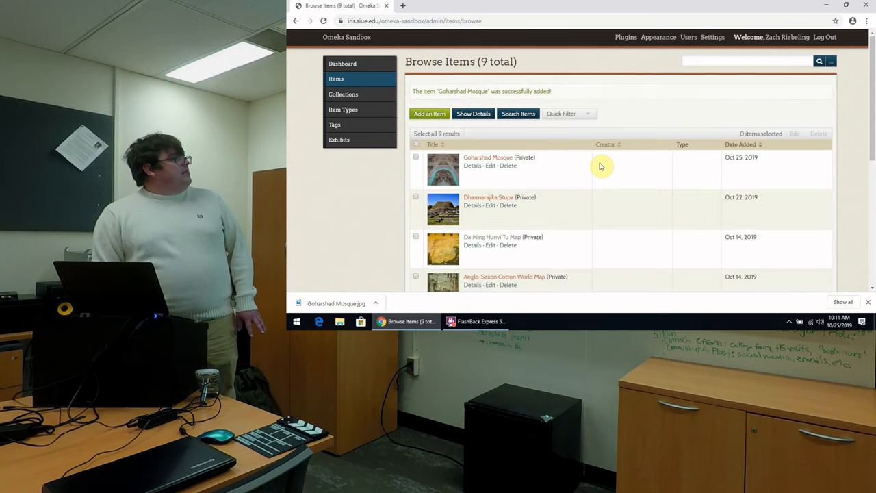
mouse_move(377, 94)
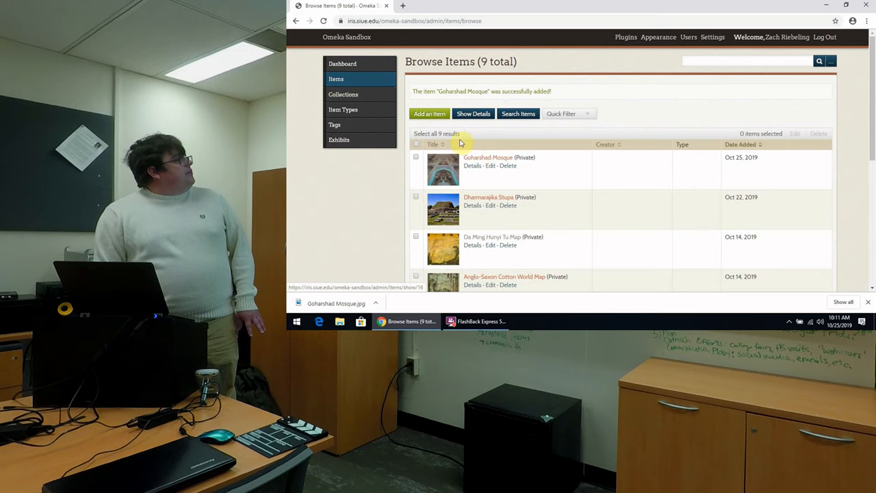
mouse_move(343, 93)
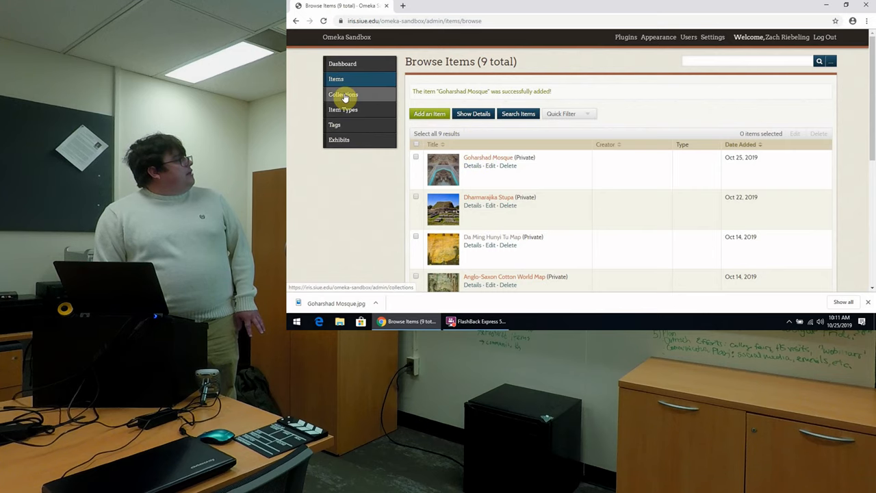
- View the public World Monuments collection page and its listed items
click(342, 94)
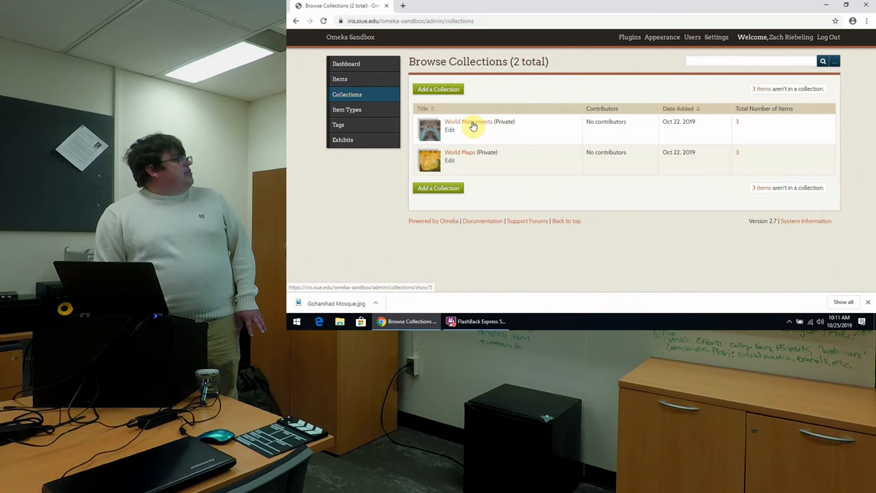
click(468, 122)
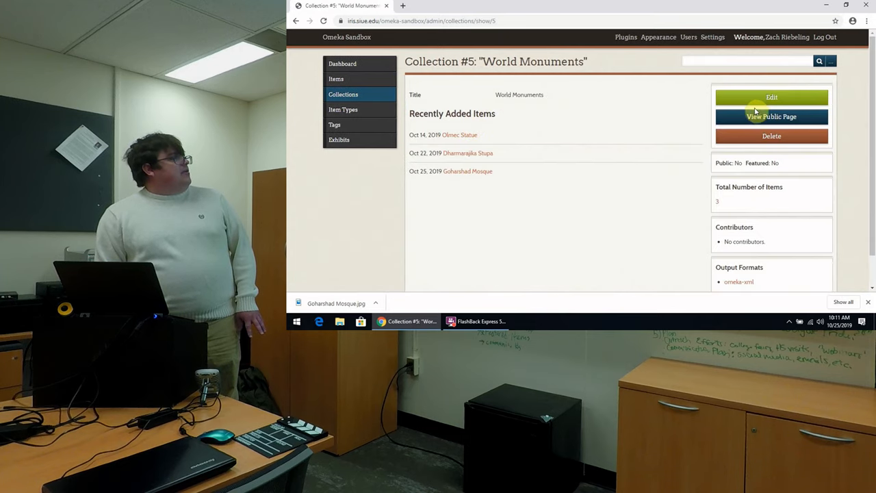
click(772, 117)
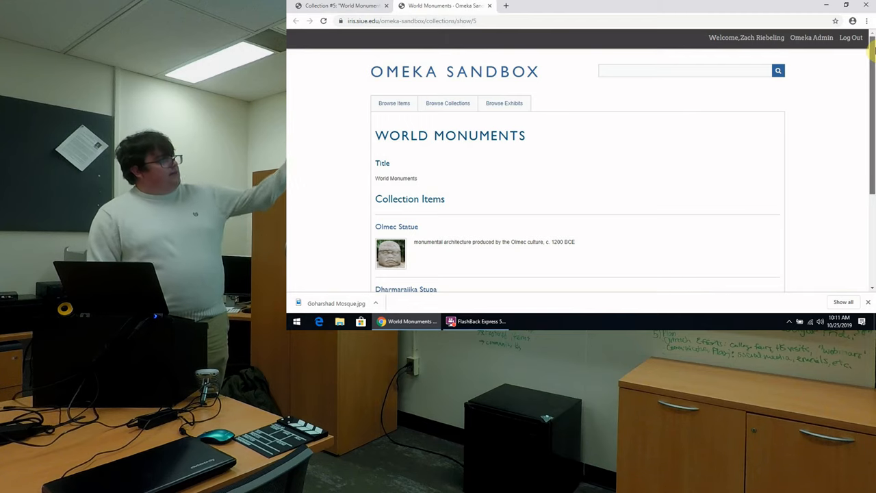
scroll(down, 3)
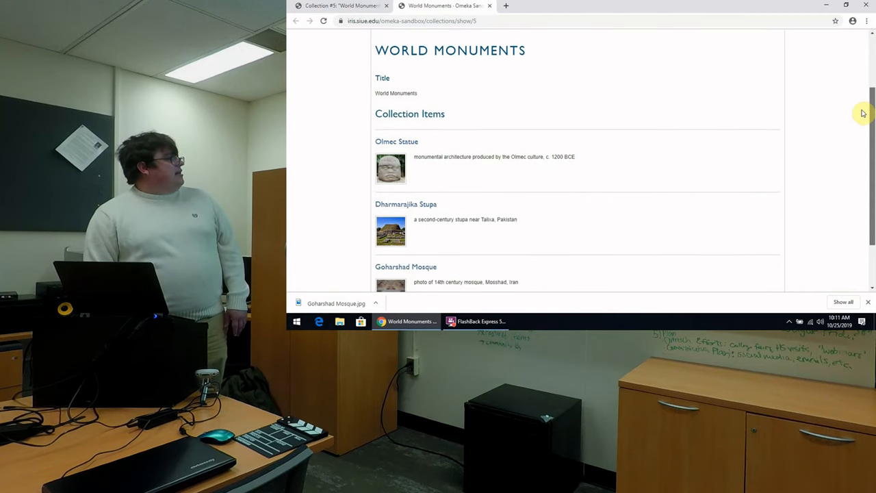
scroll(down, 3)
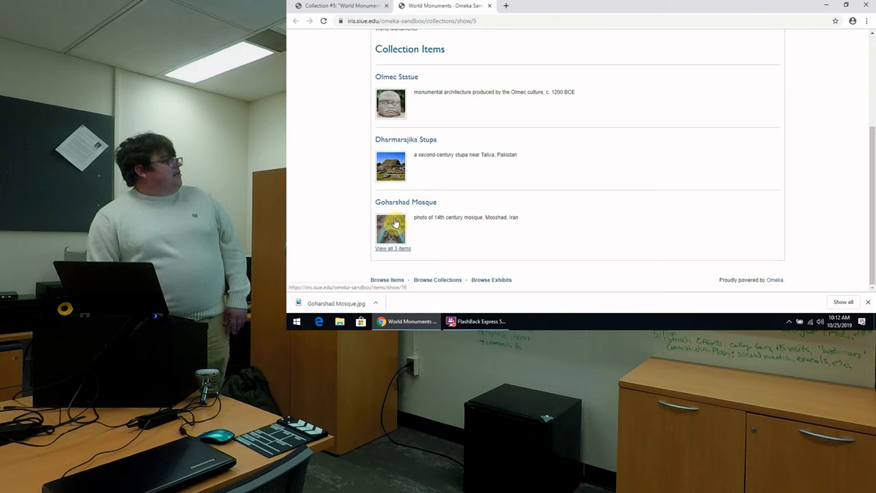
- Review the public Goharshad Mosque page: title, description, source, photo and collection
click(405, 201)
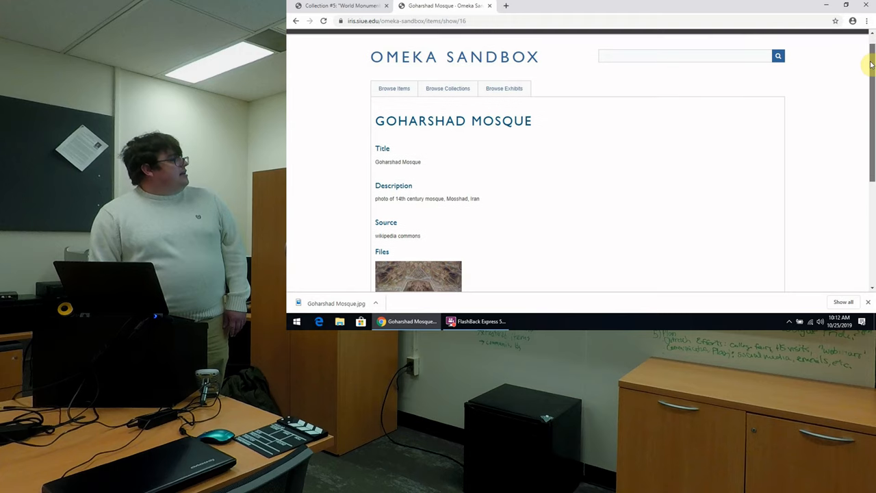
scroll(down, 3)
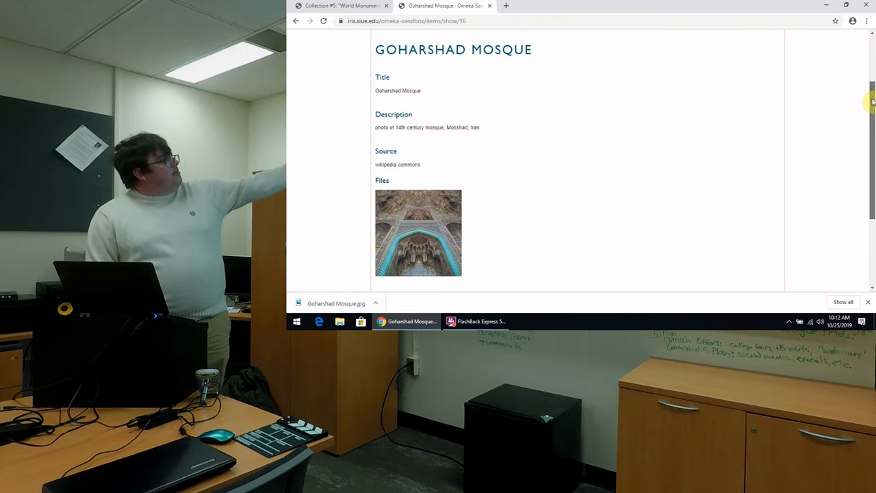
scroll(down, 3)
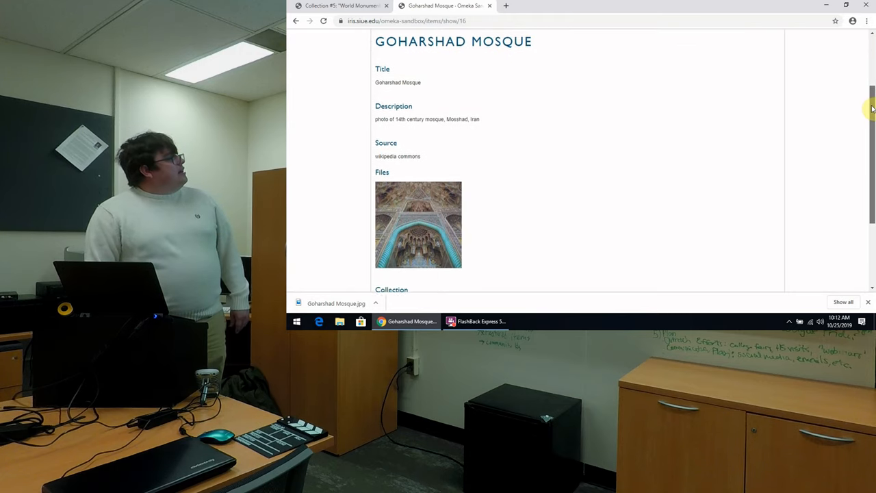
scroll(down, 3)
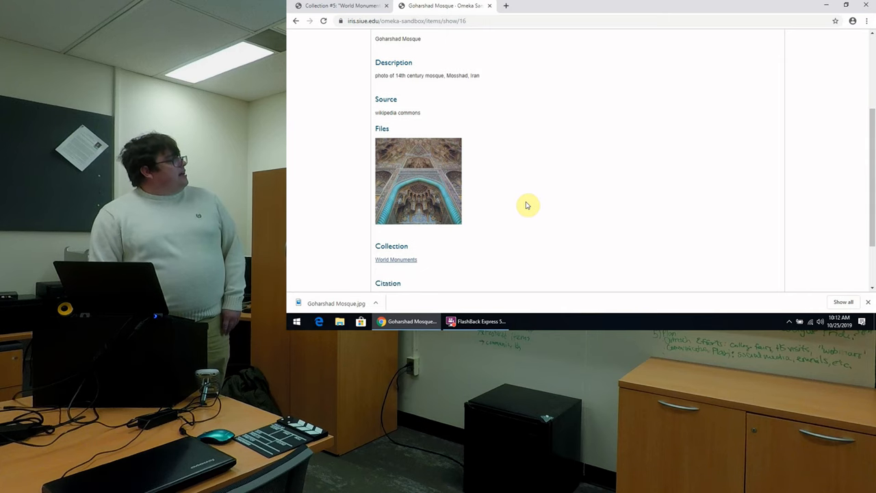
- Show the Goharshad Mosque photo at full size
click(417, 181)
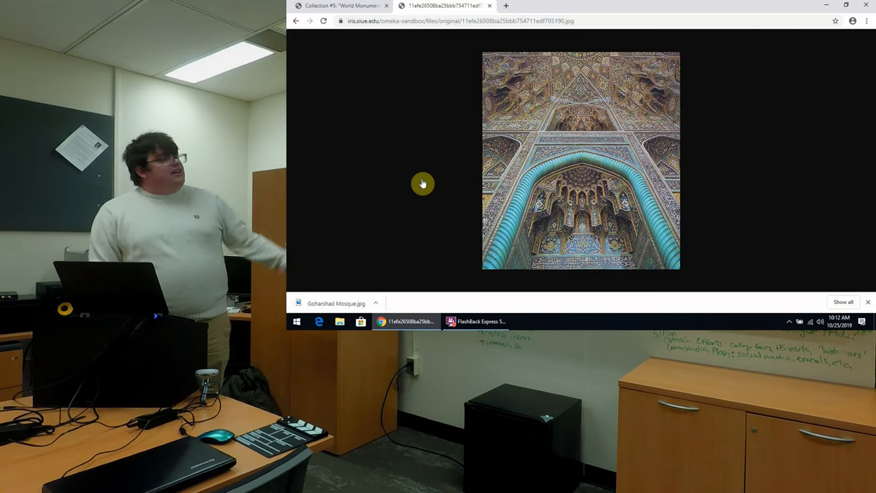
mouse_move(424, 83)
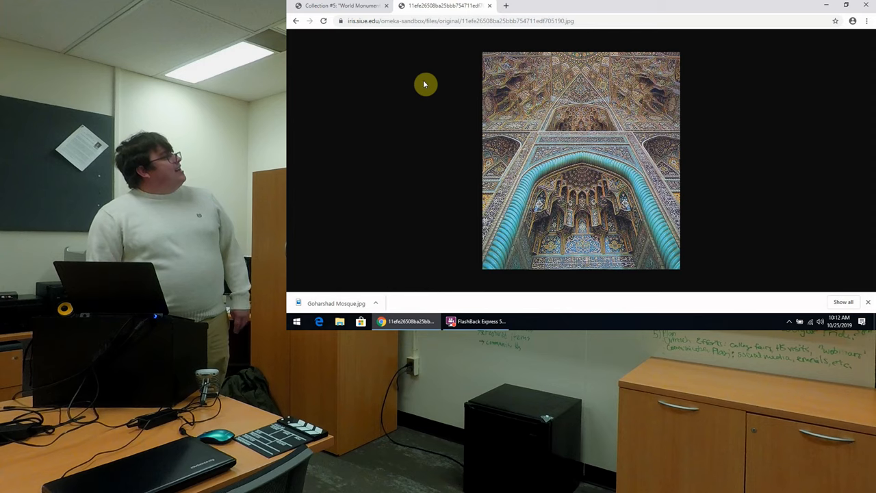
mouse_move(292, 38)
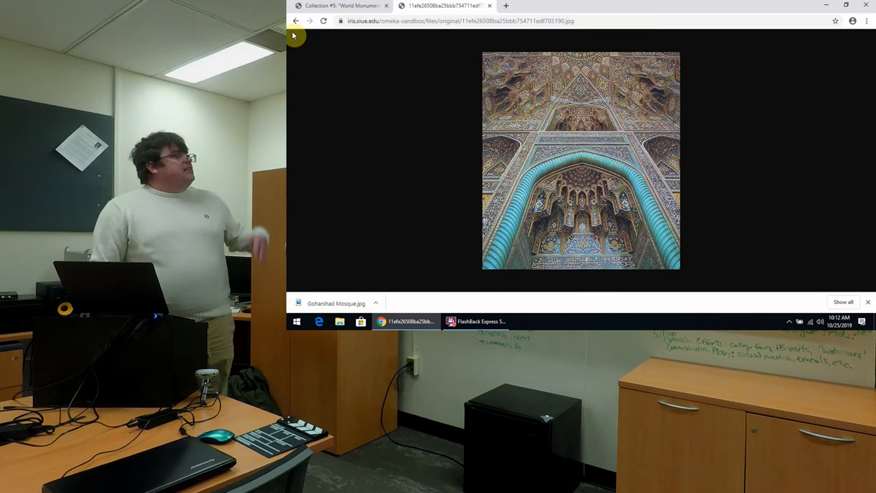
mouse_move(296, 20)
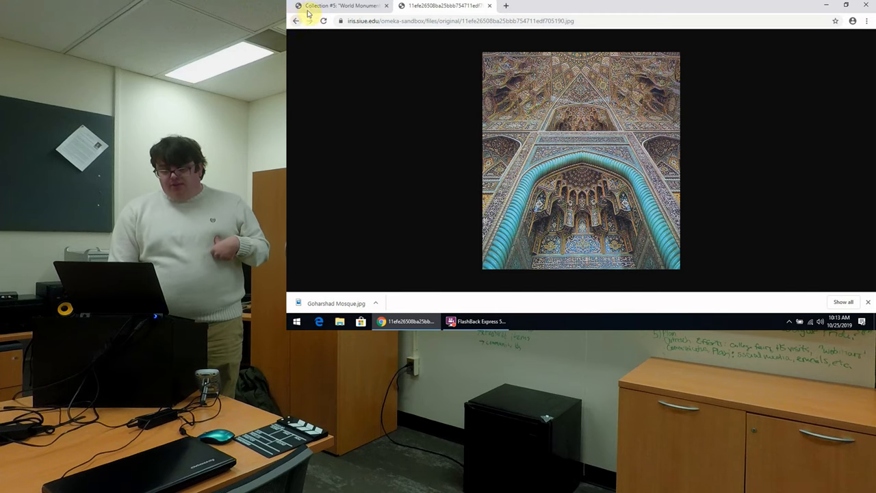
- Return to the admin and check that Exhibit Builder is among the installed plugins
click(342, 6)
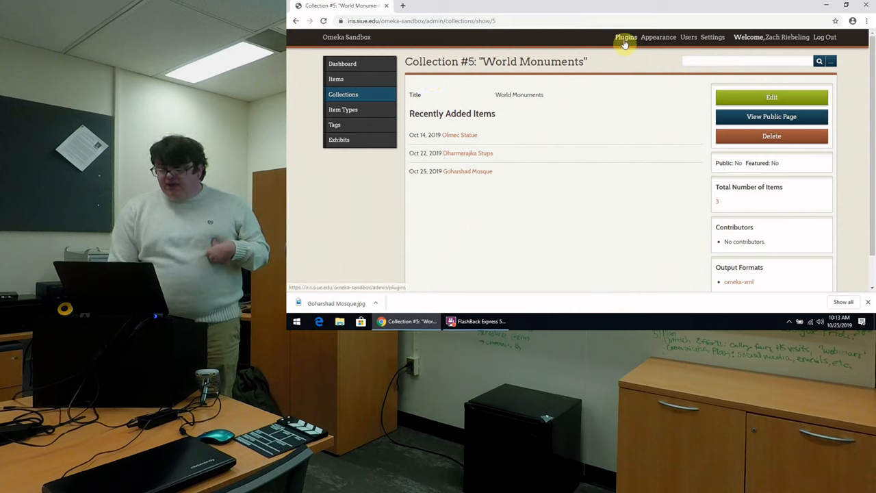
click(624, 37)
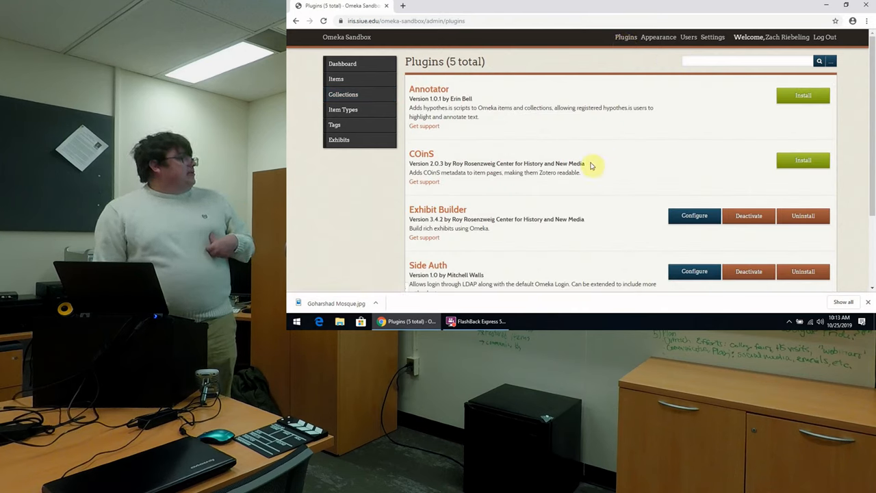
mouse_move(493, 219)
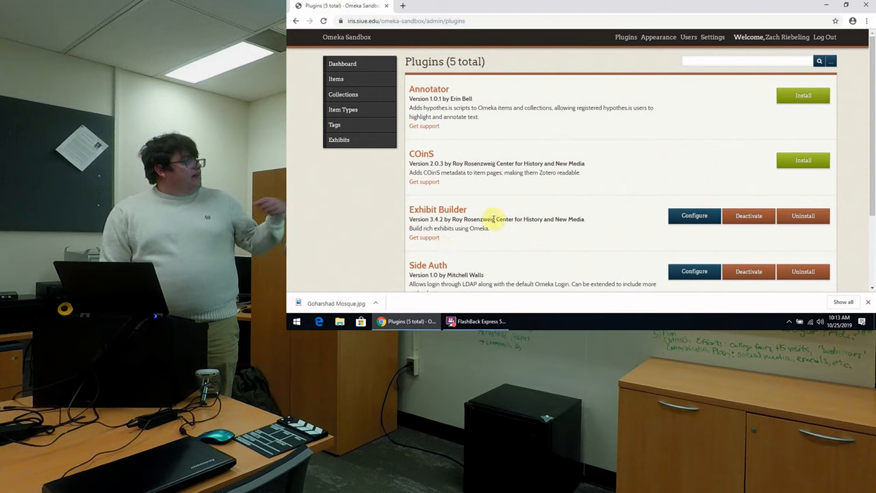
mouse_move(559, 230)
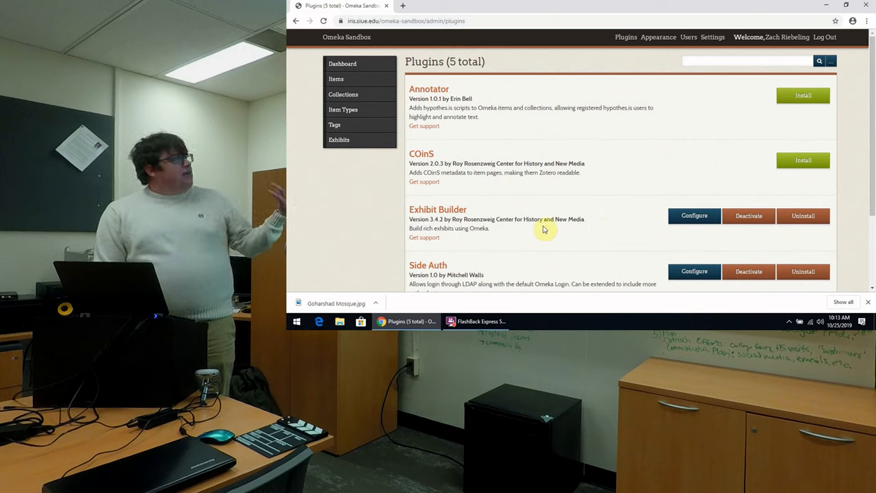
mouse_move(525, 145)
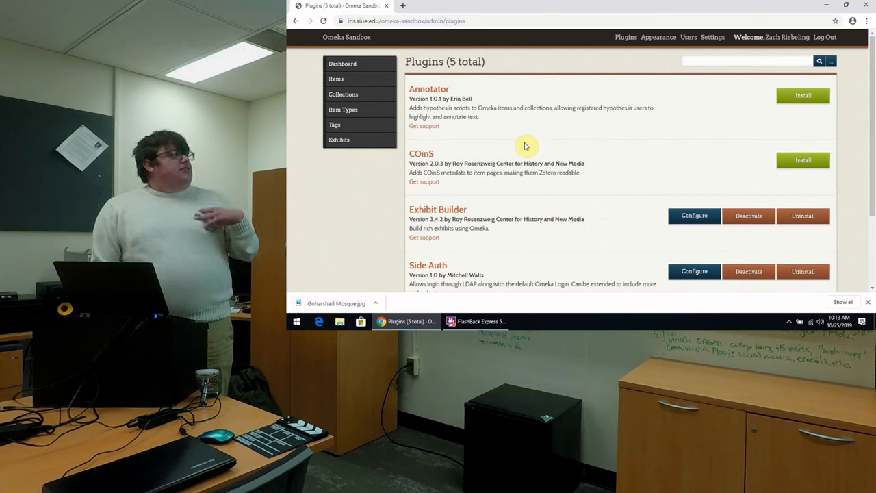
mouse_move(624, 37)
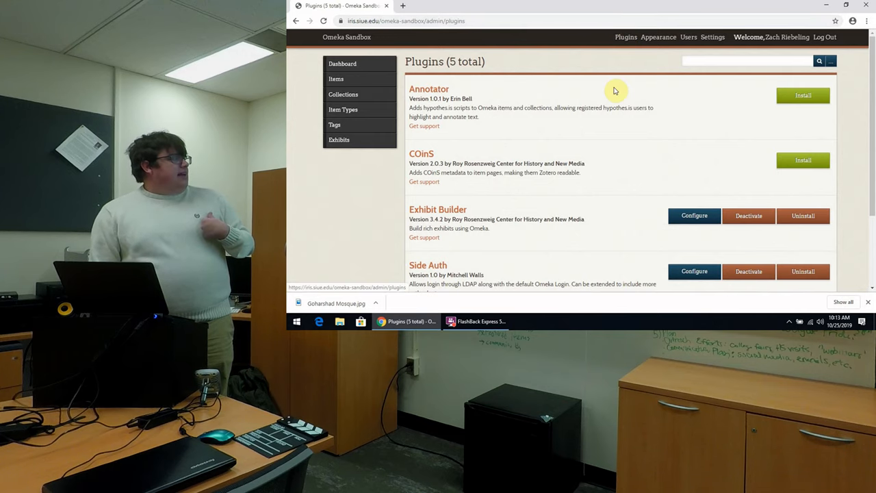
scroll(down, 3)
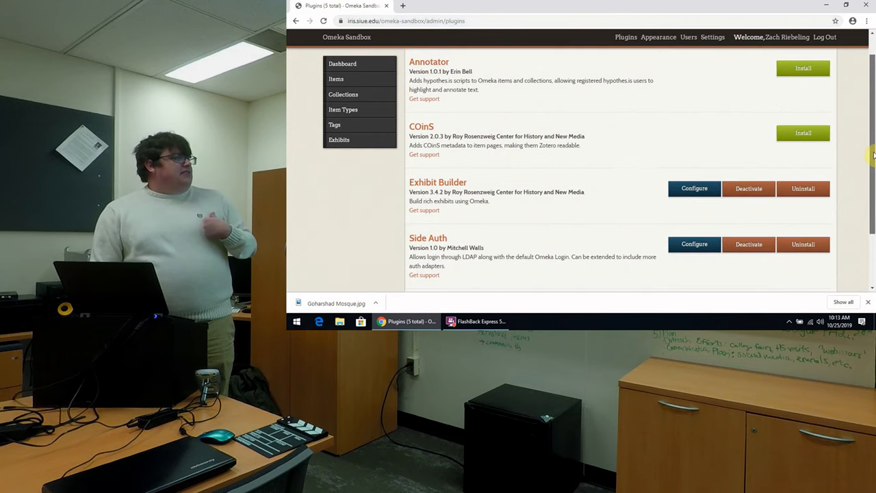
scroll(down, 3)
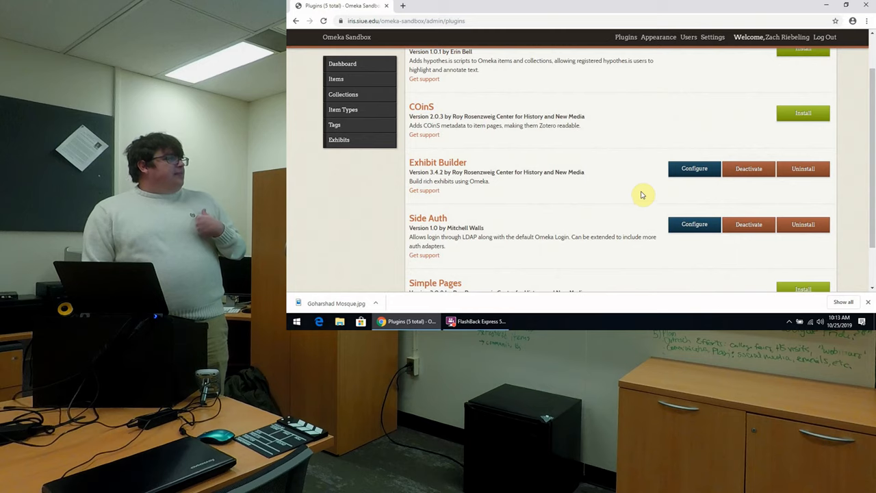
mouse_move(805, 184)
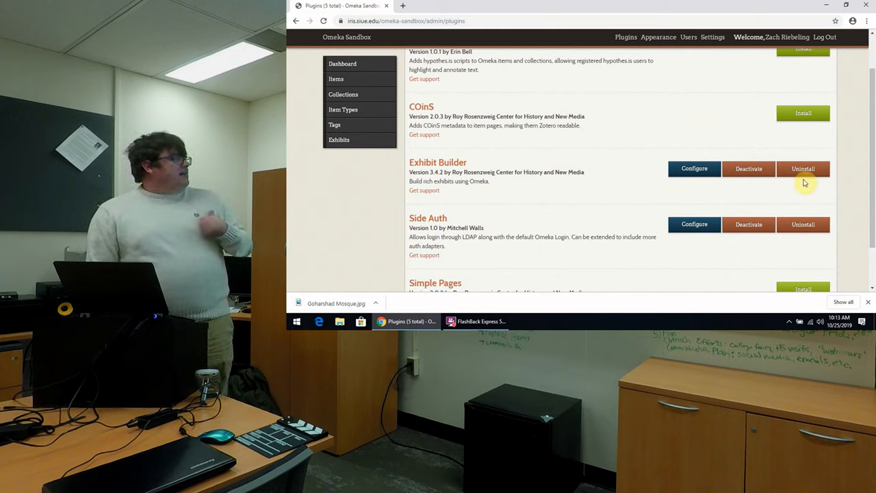
mouse_move(368, 153)
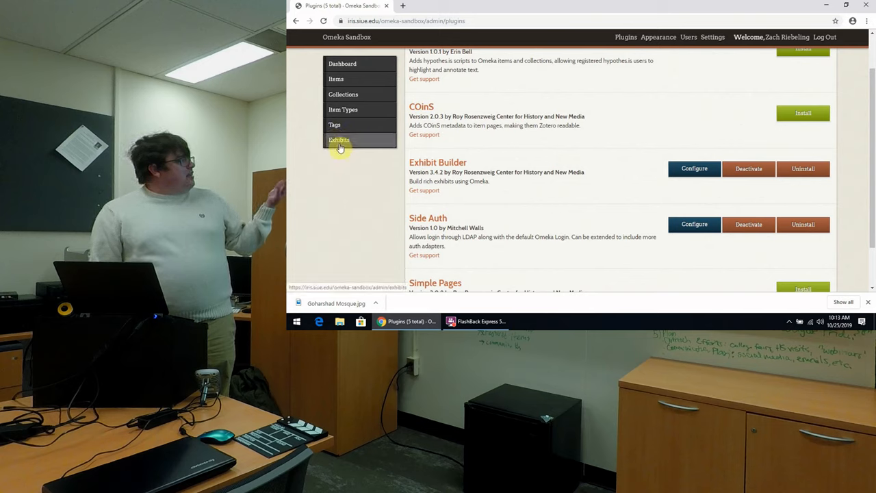
- View the WORLD HISTORY? exhibit's public page from the admin Exhibits list
click(339, 140)
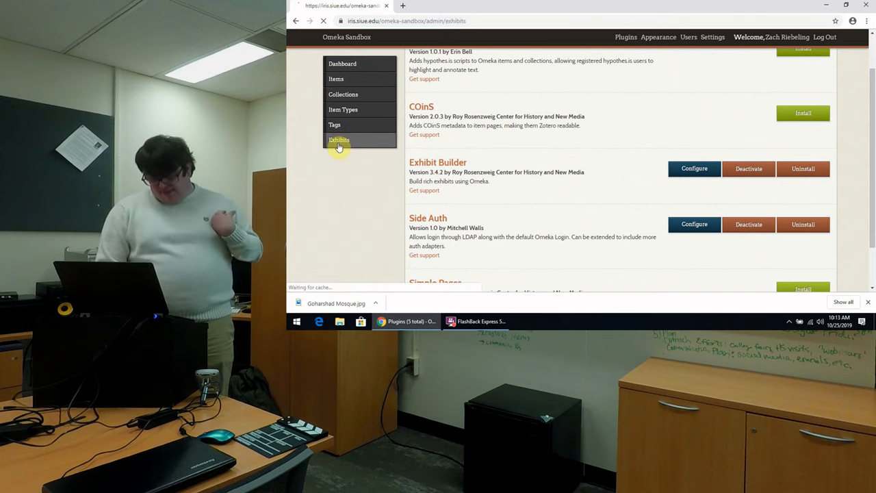
click(339, 140)
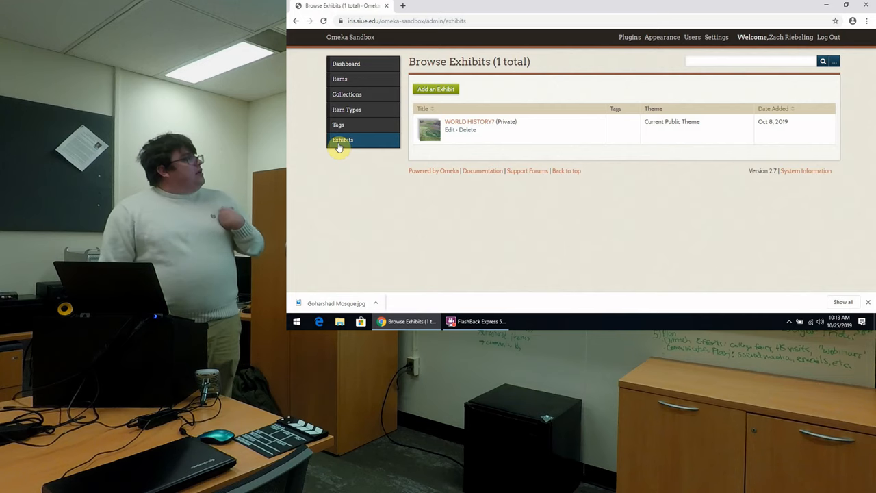
mouse_move(468, 121)
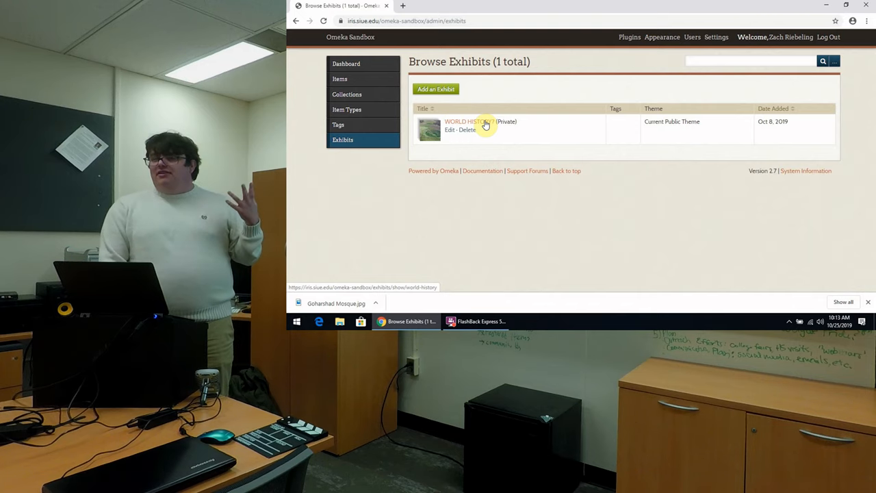
click(468, 120)
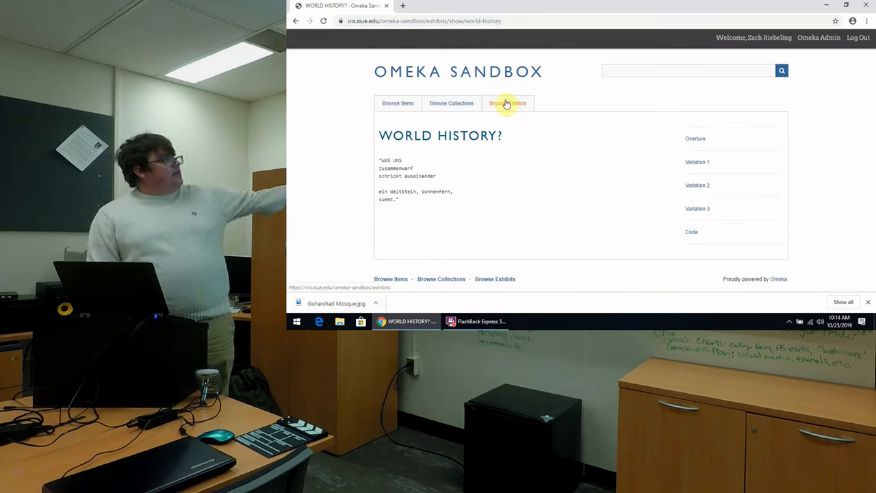
- Browse the public exhibits list, then return to the admin Exhibits list
click(506, 102)
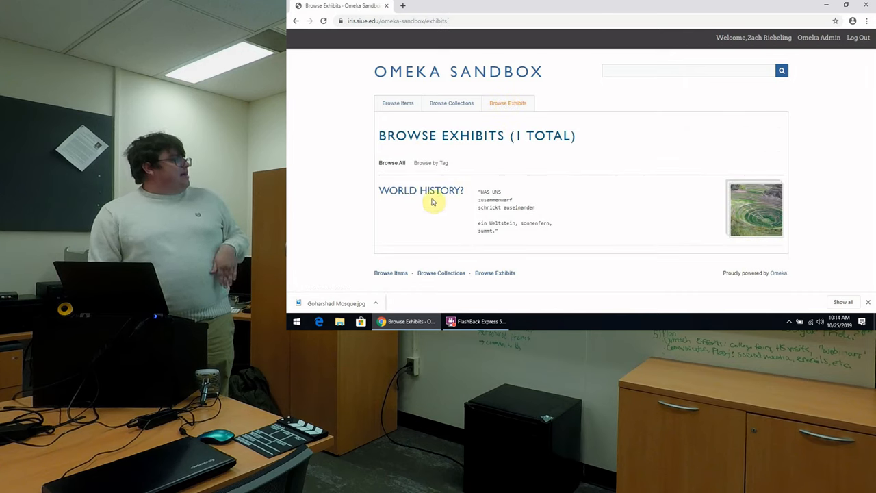
click(420, 190)
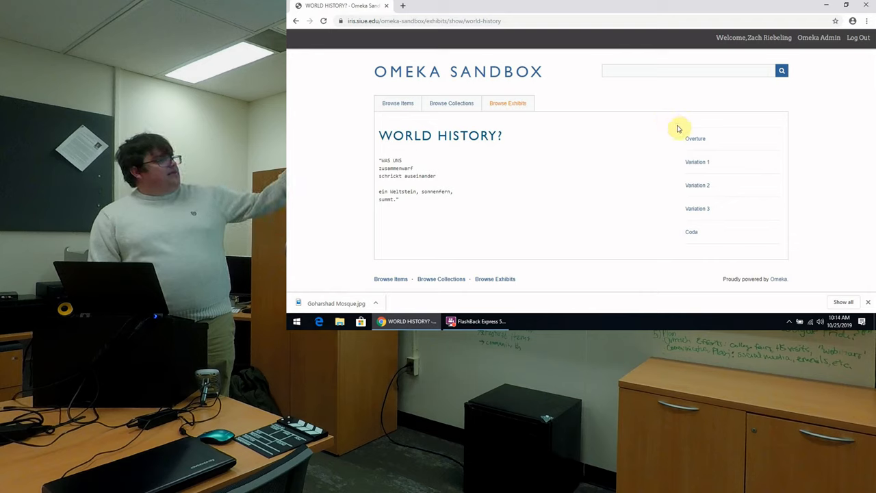
mouse_move(691, 234)
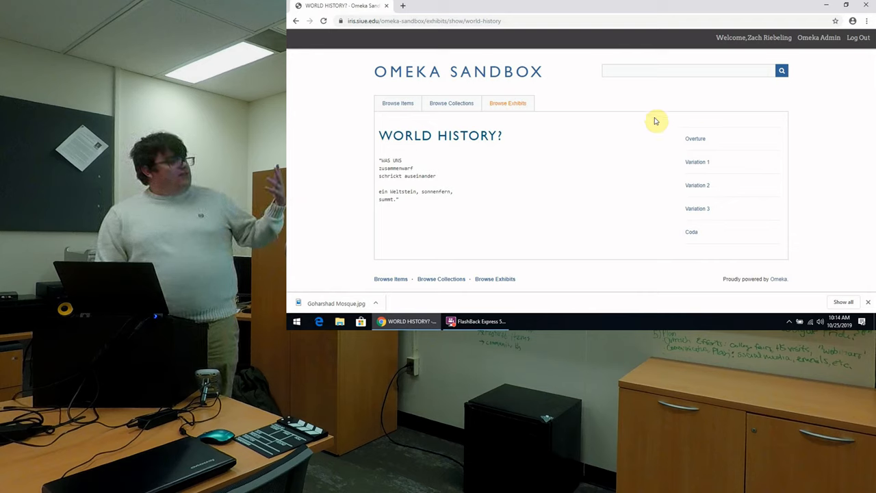
mouse_move(667, 176)
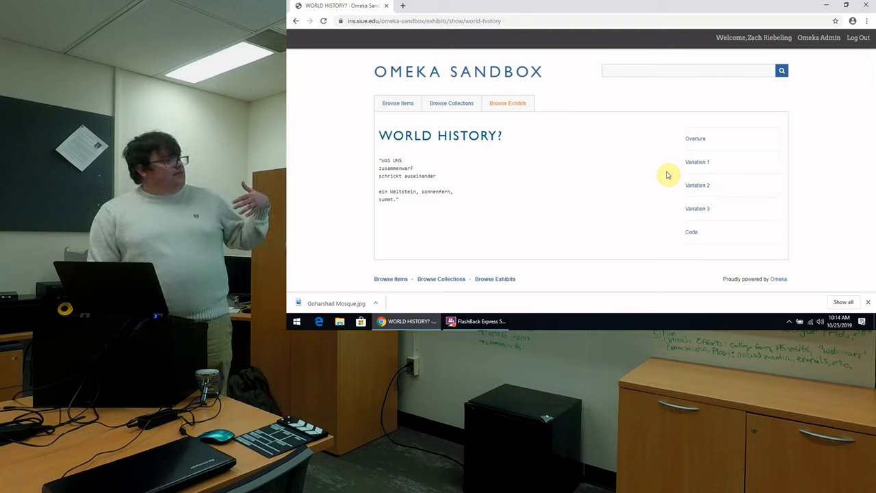
mouse_move(681, 88)
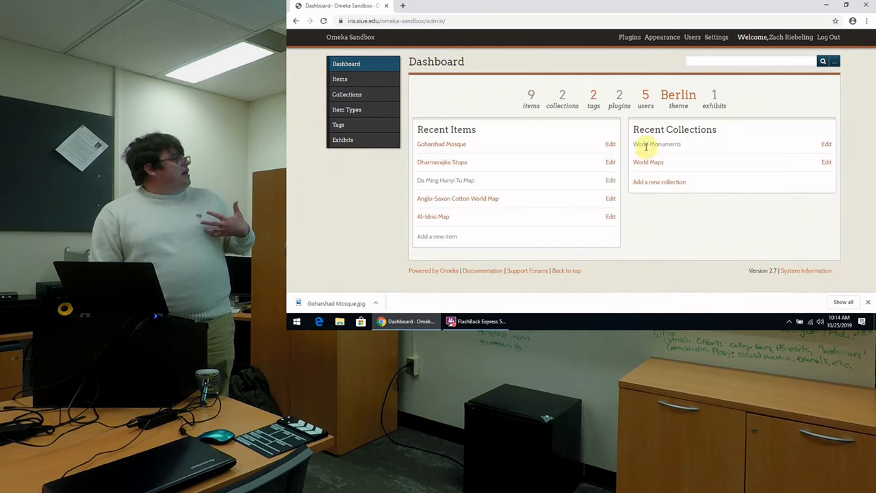
click(342, 139)
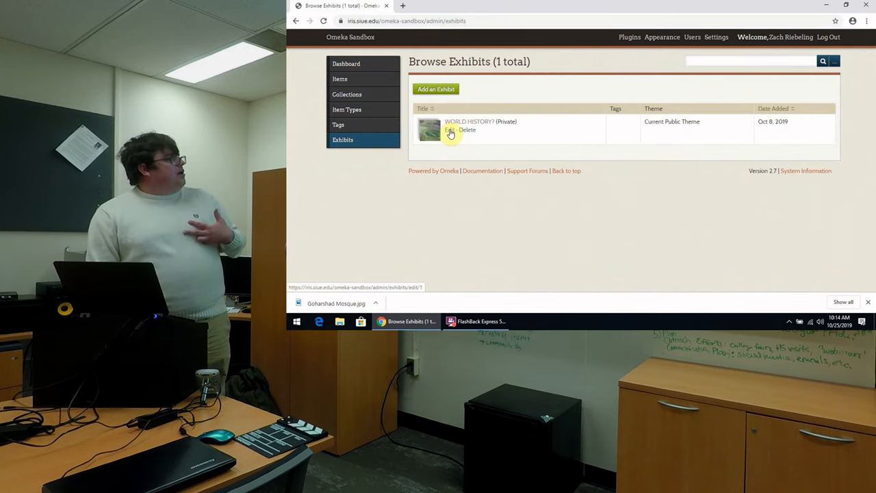
- Open the WORLD HISTORY? exhibit for editing and reach its Pages list
click(448, 130)
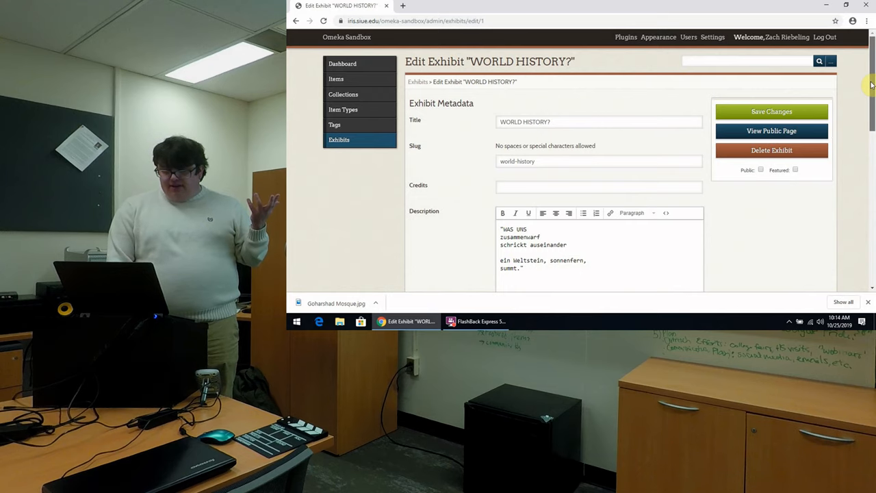
scroll(down, 3)
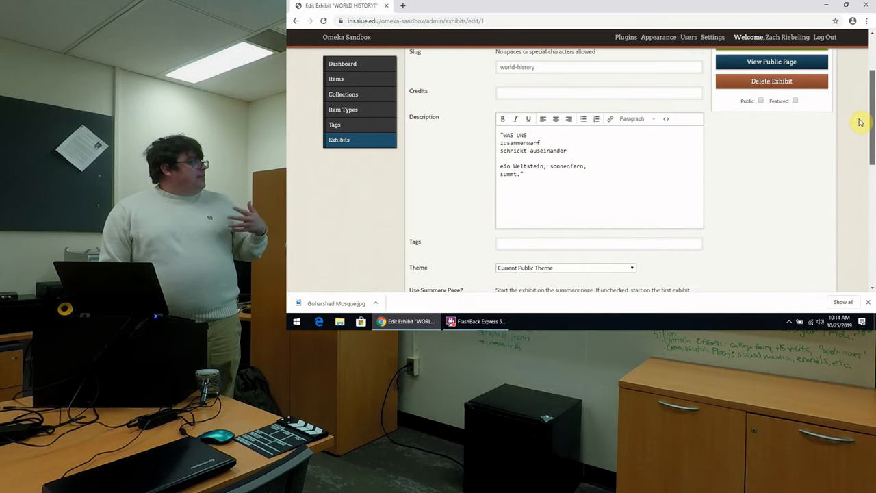
scroll(down, 3)
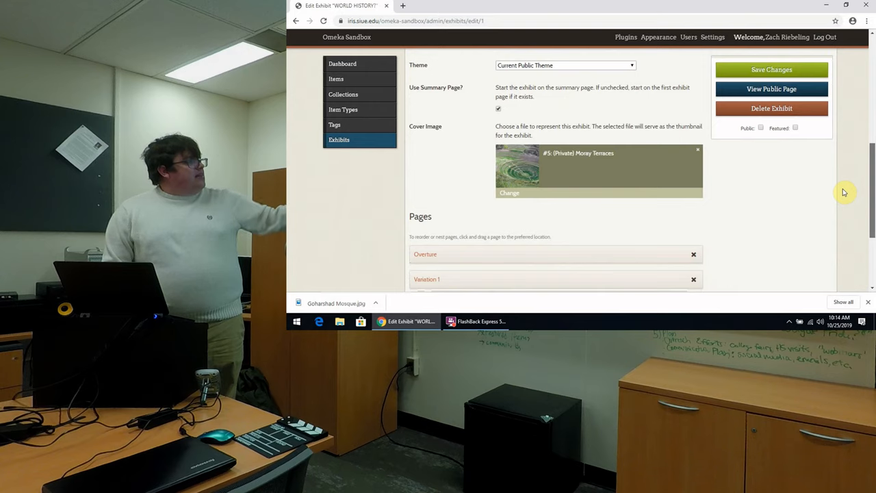
scroll(down, 3)
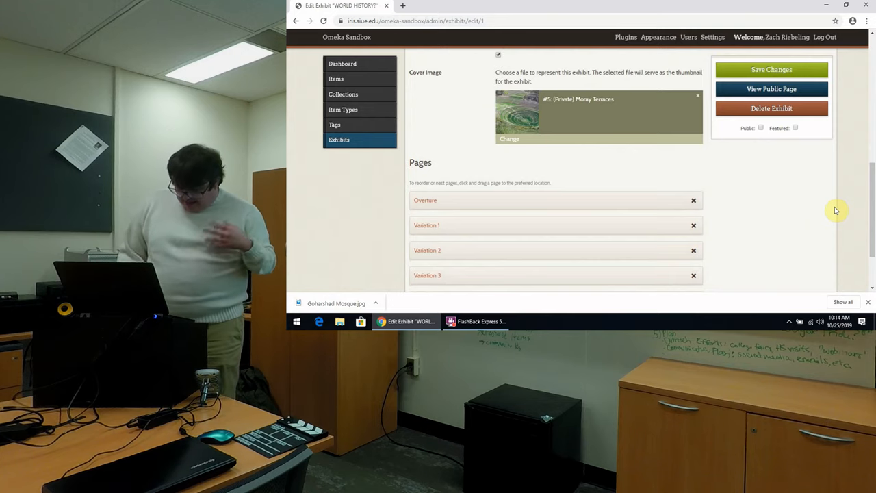
scroll(down, 3)
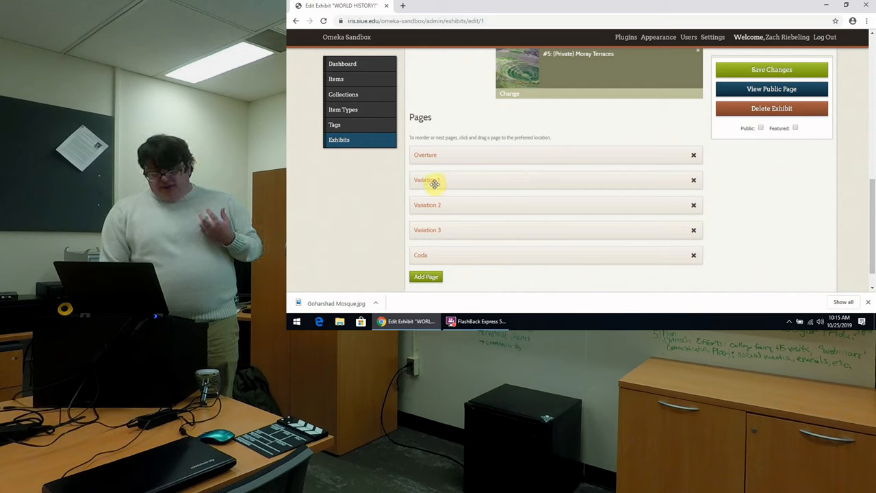
mouse_move(431, 208)
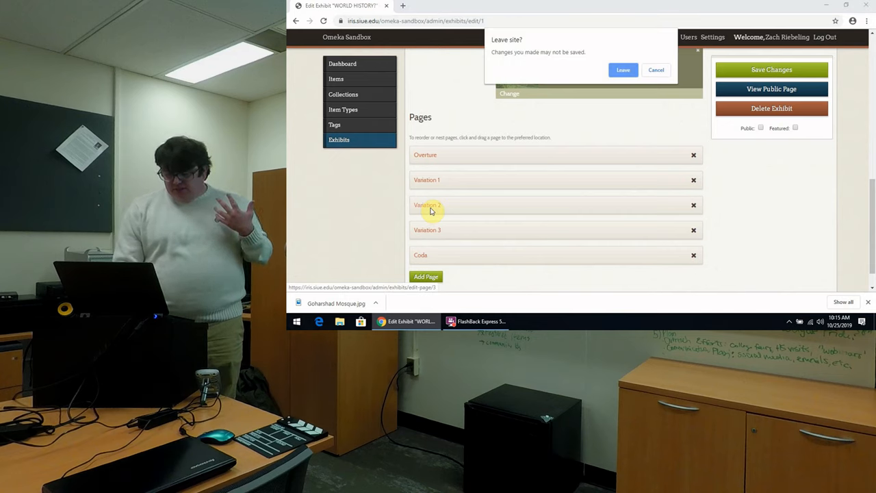
- Leave the exhibit form and review Variation 2's MONUMENTS text and gallery blocks
click(621, 70)
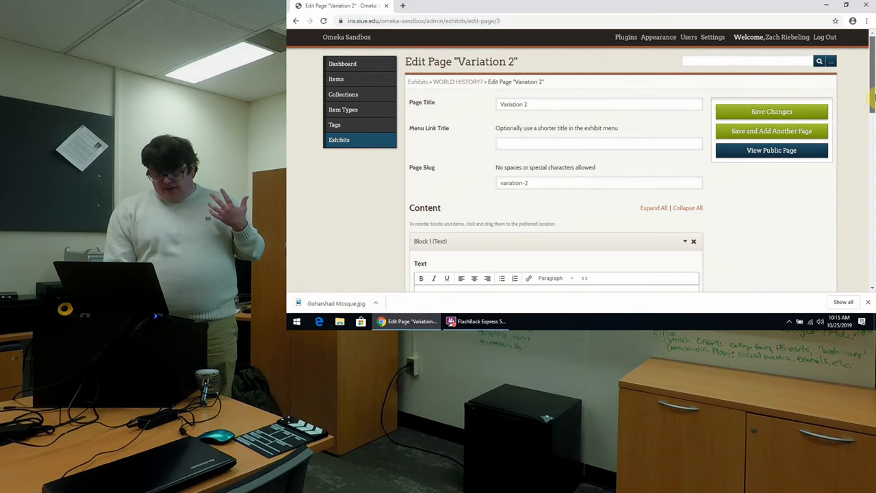
scroll(down, 3)
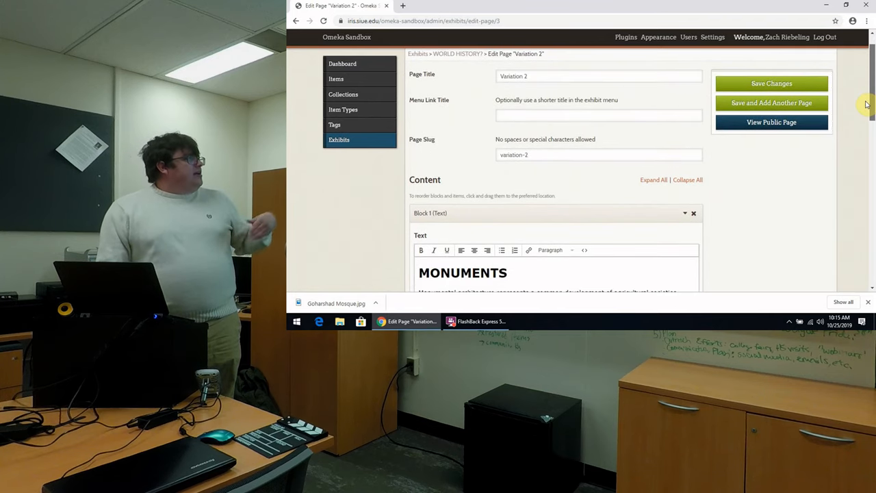
scroll(down, 3)
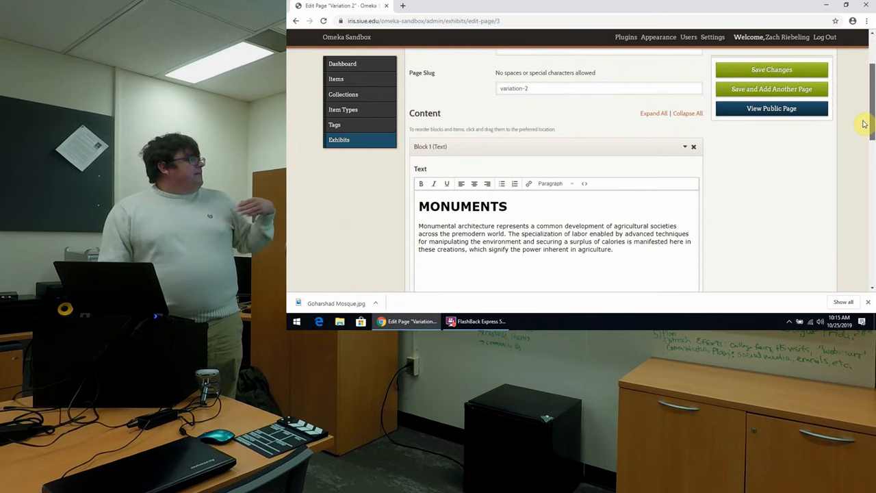
scroll(down, 3)
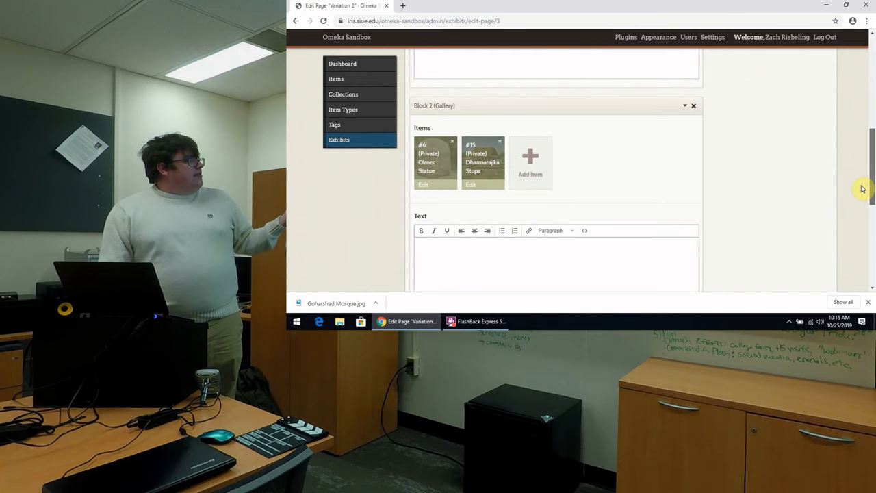
scroll(down, 3)
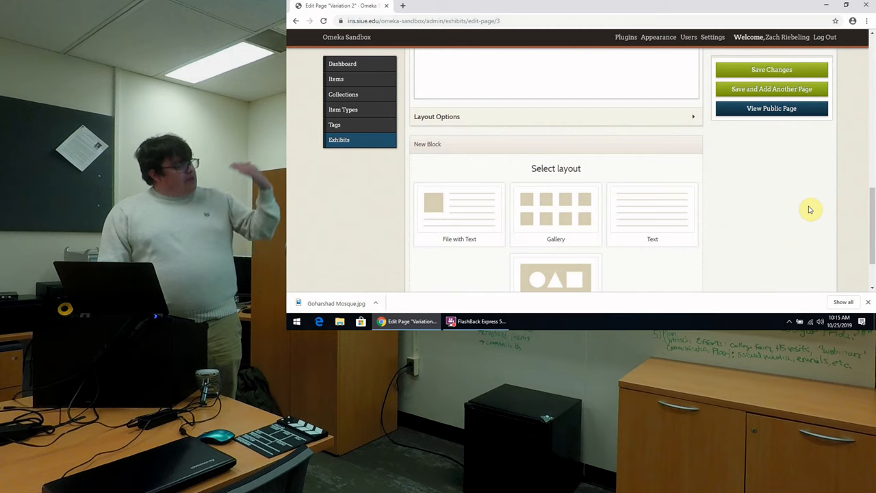
scroll(down, 3)
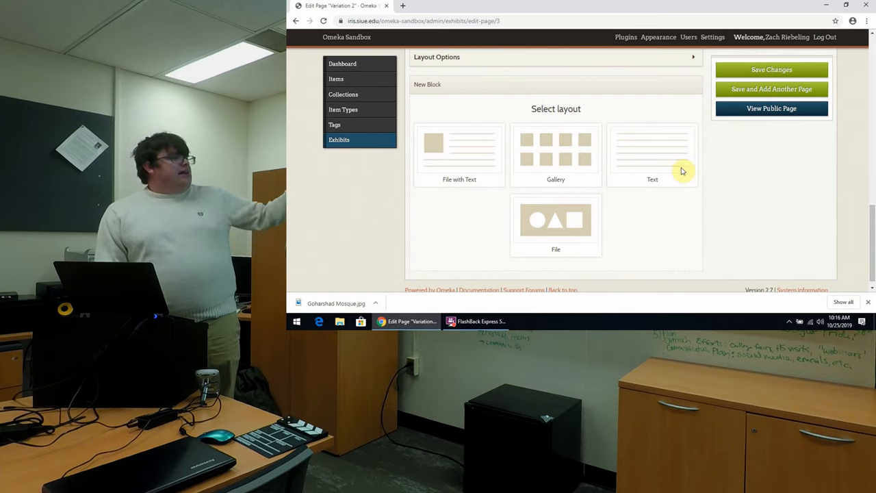
mouse_move(568, 229)
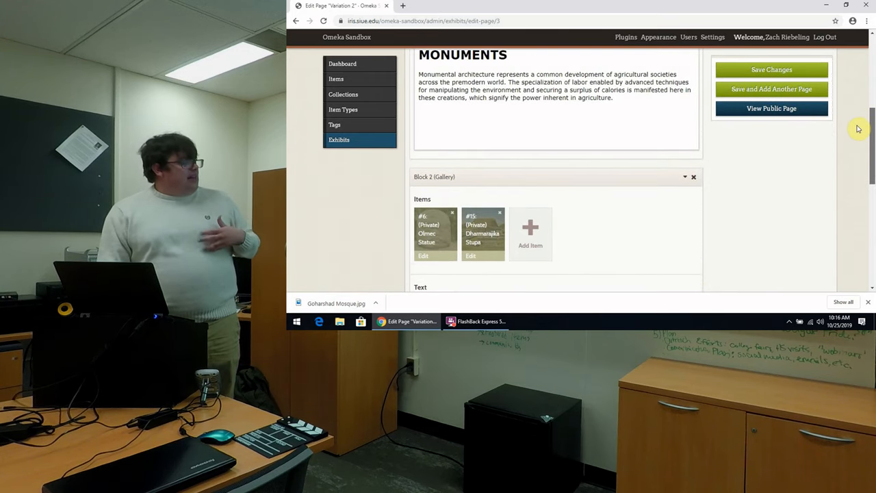
mouse_move(531, 224)
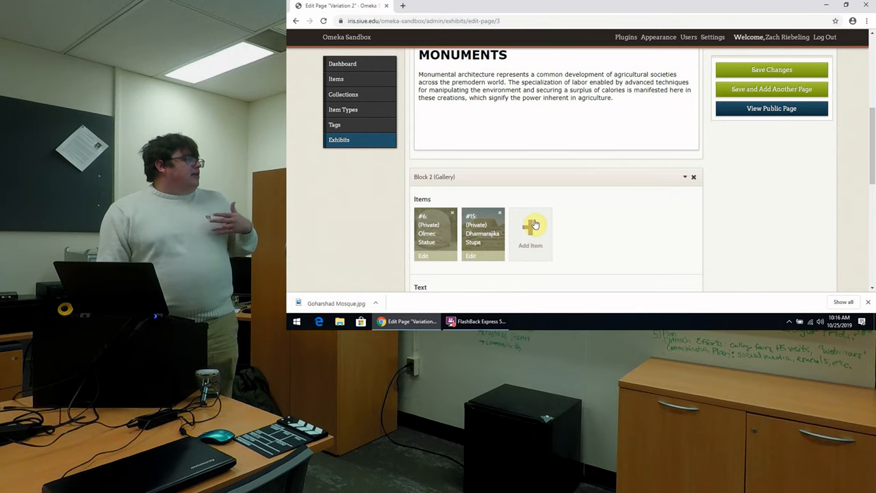
- Attach Goharshad Mosque to the Variation 2 gallery and save the page
click(531, 230)
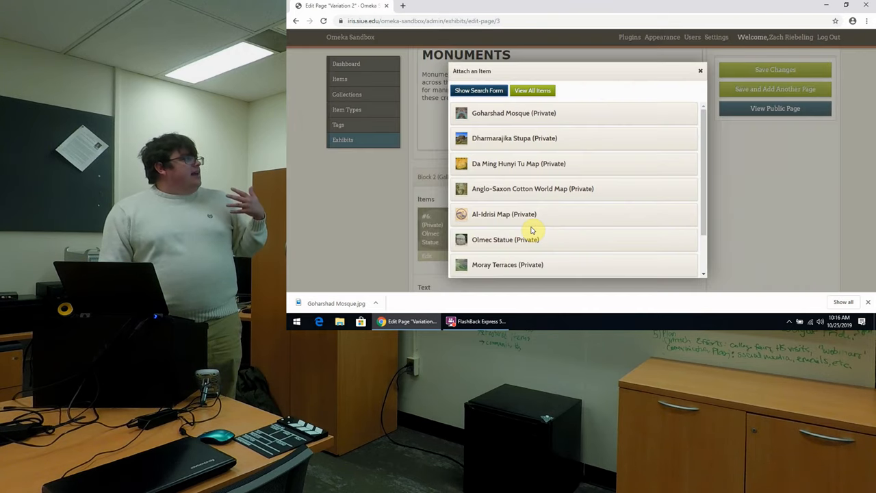
mouse_move(552, 110)
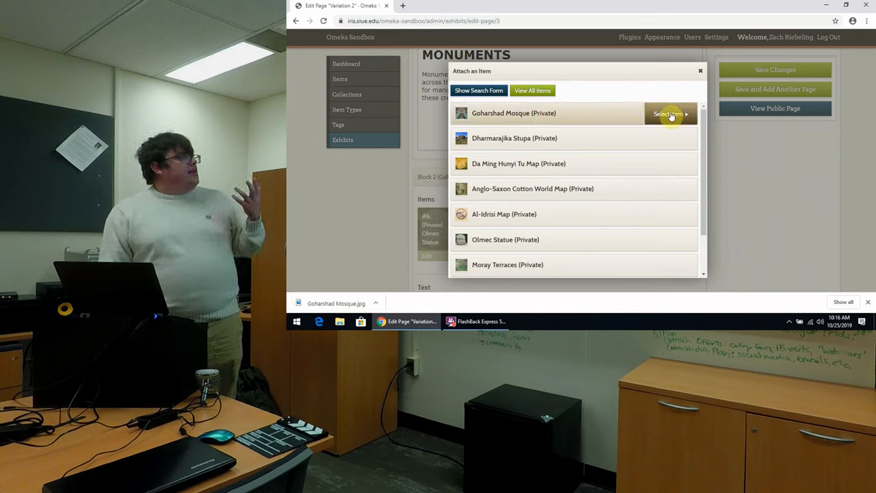
click(668, 114)
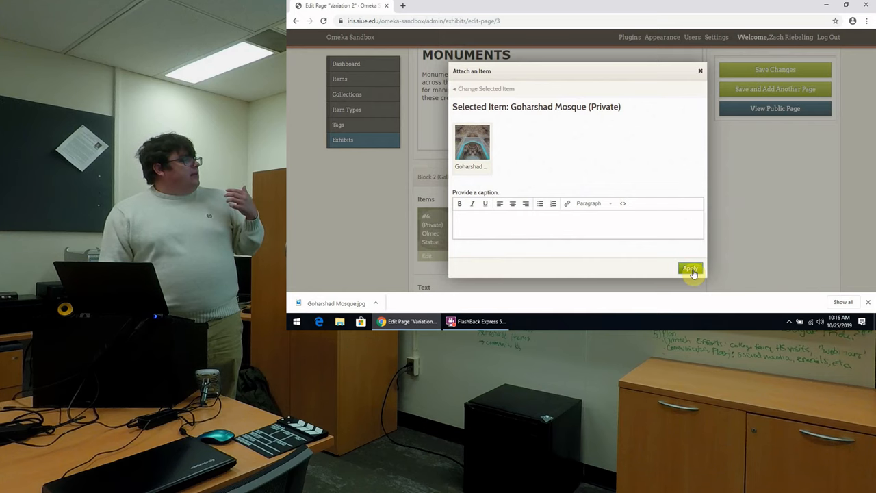
click(690, 267)
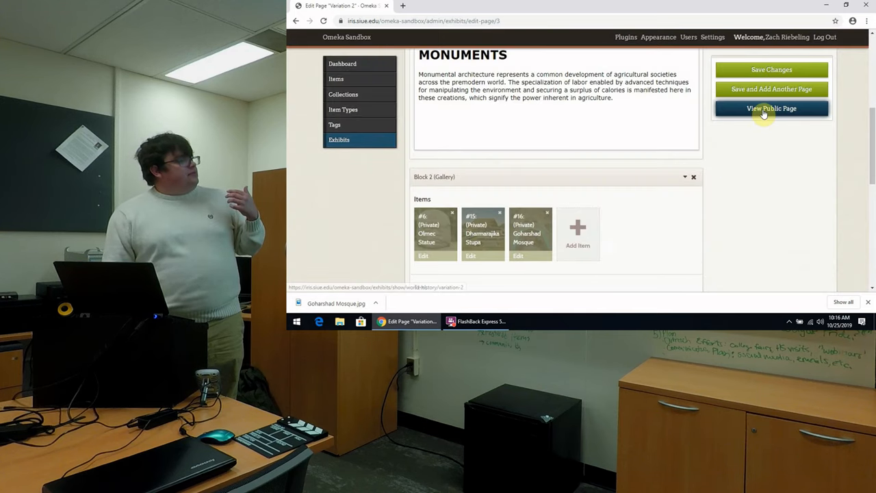
right_click(771, 108)
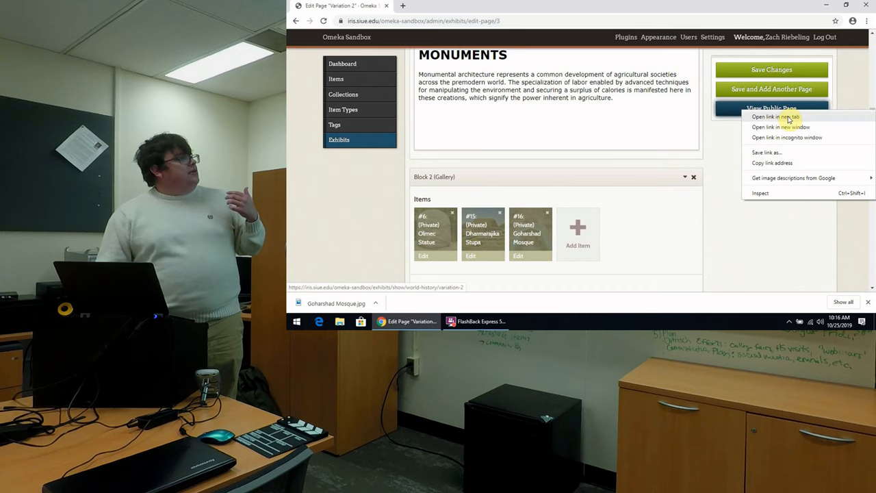
click(773, 117)
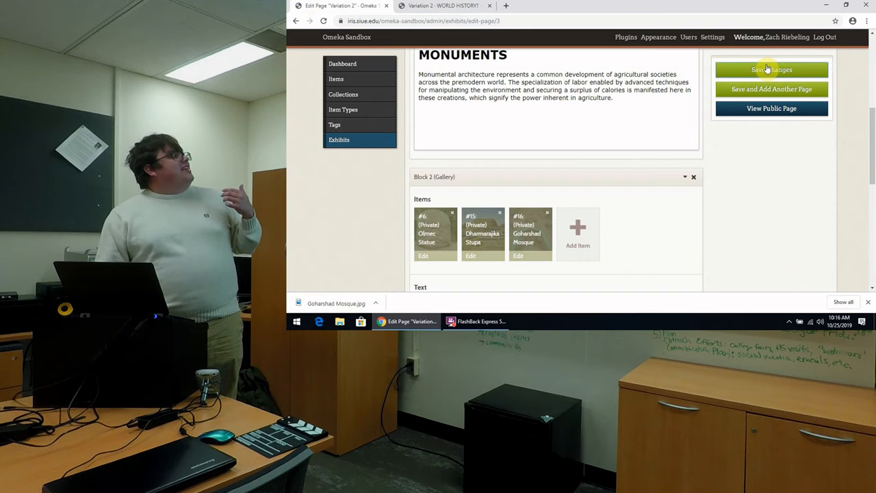
click(772, 68)
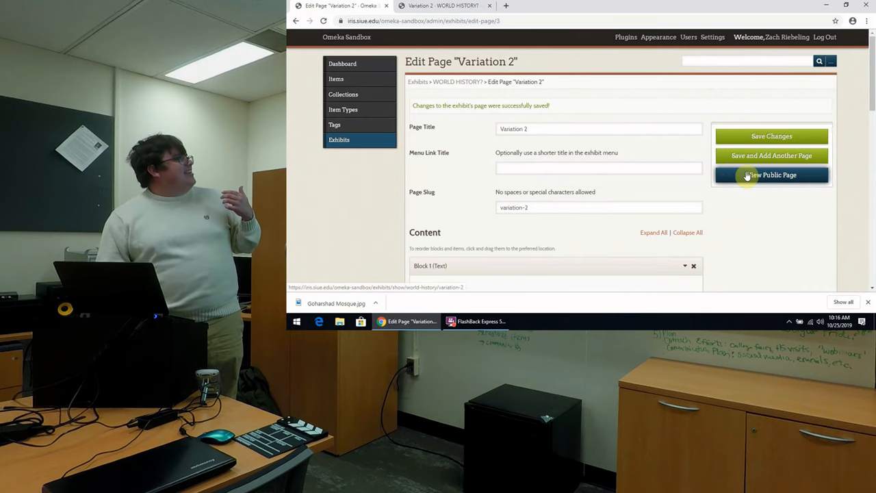
- Check the public Variation 2 page, browsing Items, Collections and Exhibits to reach it
click(772, 175)
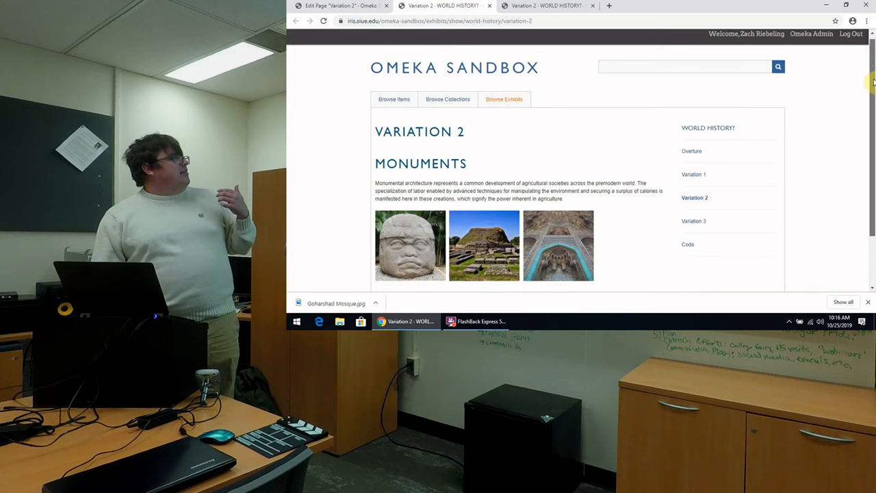
scroll(down, 3)
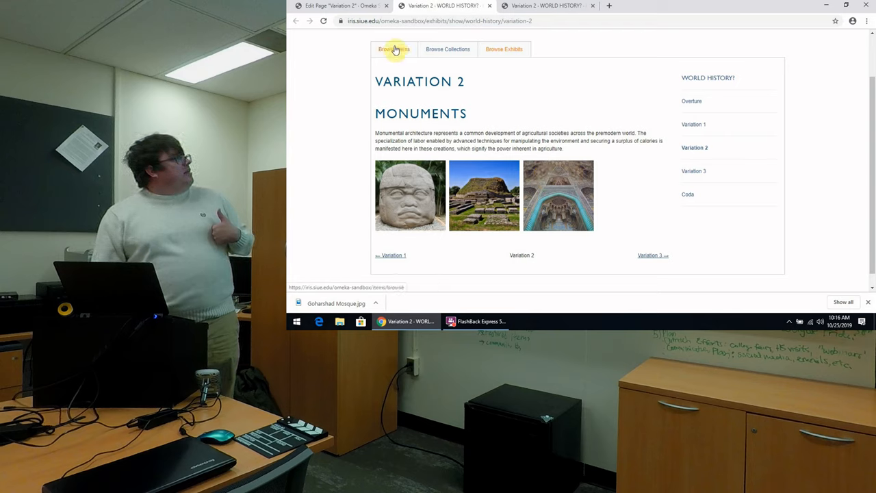
click(394, 49)
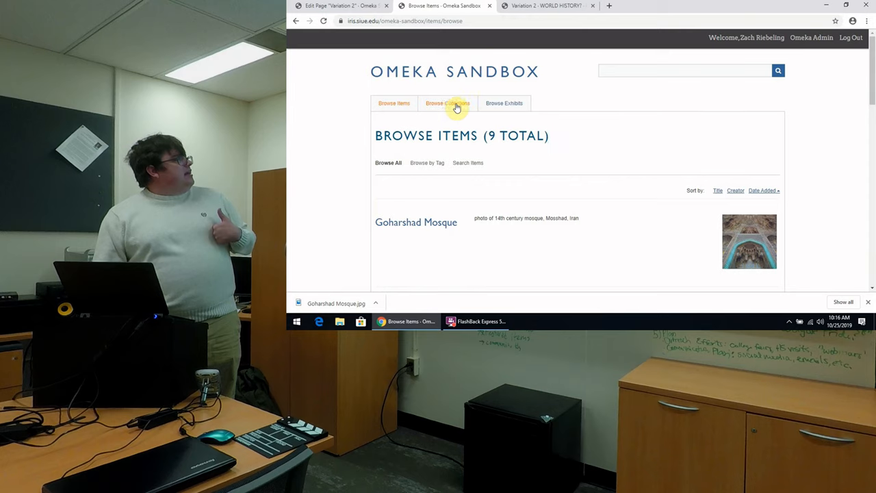
click(447, 103)
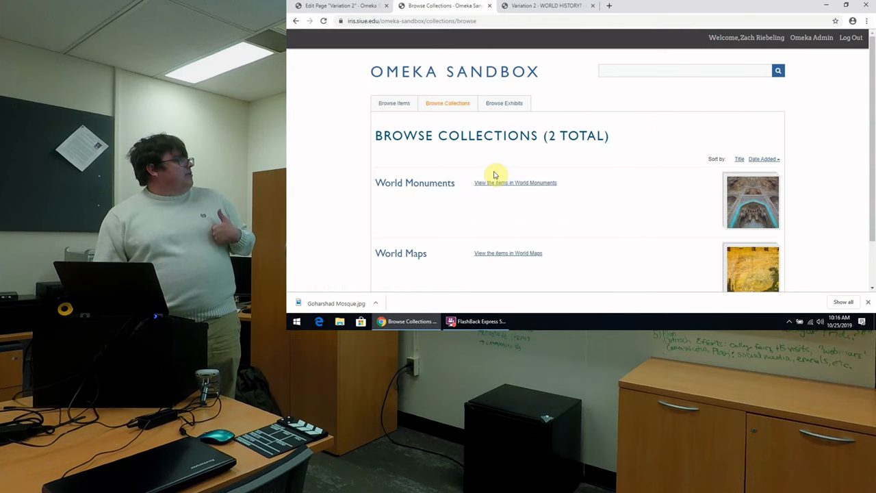
mouse_move(503, 102)
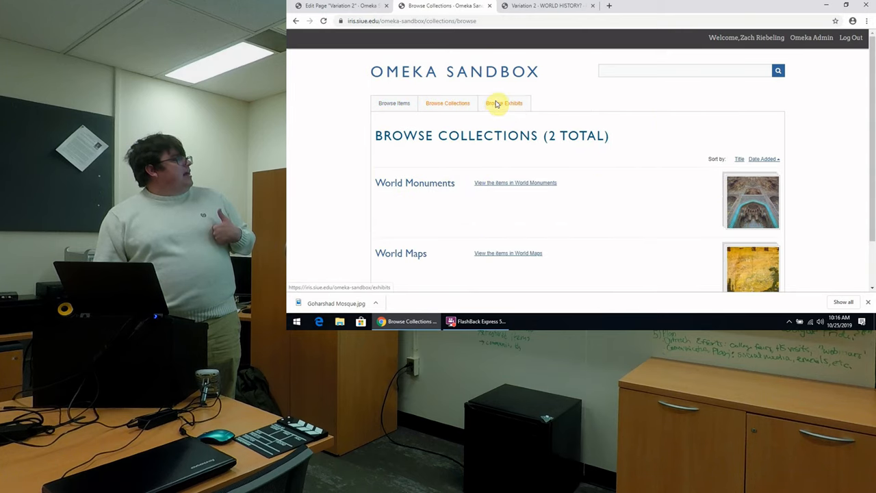
click(506, 102)
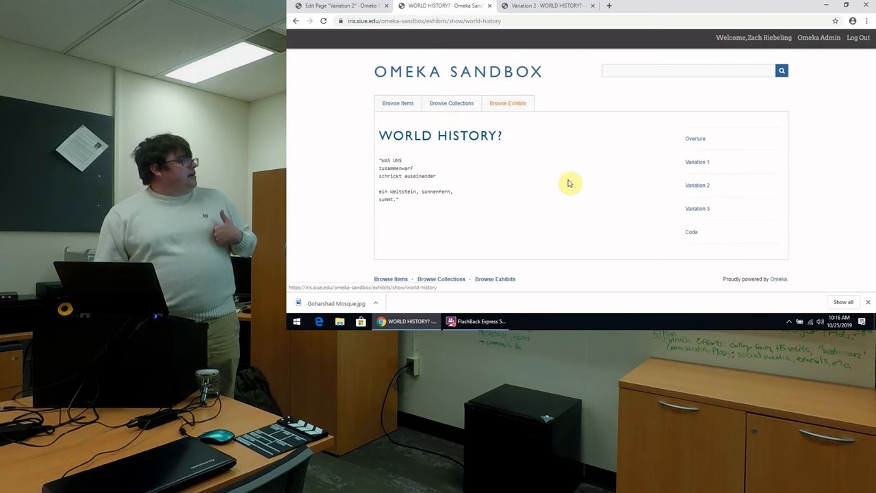
click(697, 185)
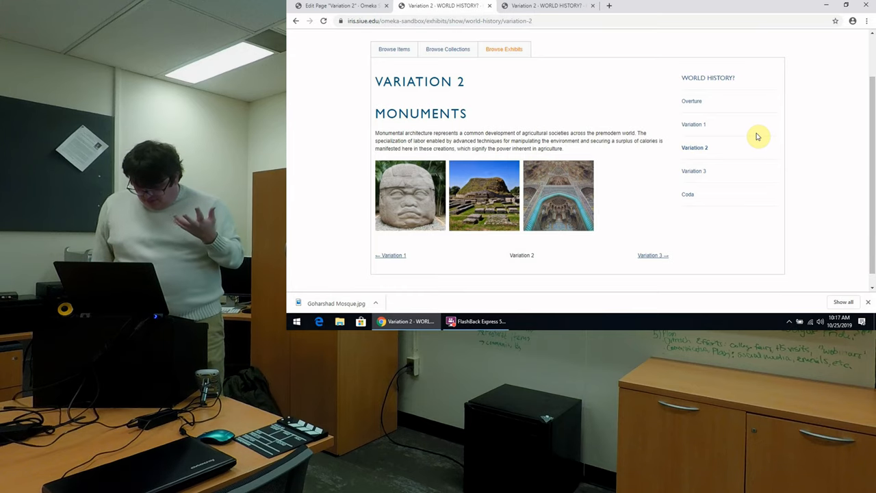
mouse_move(557, 41)
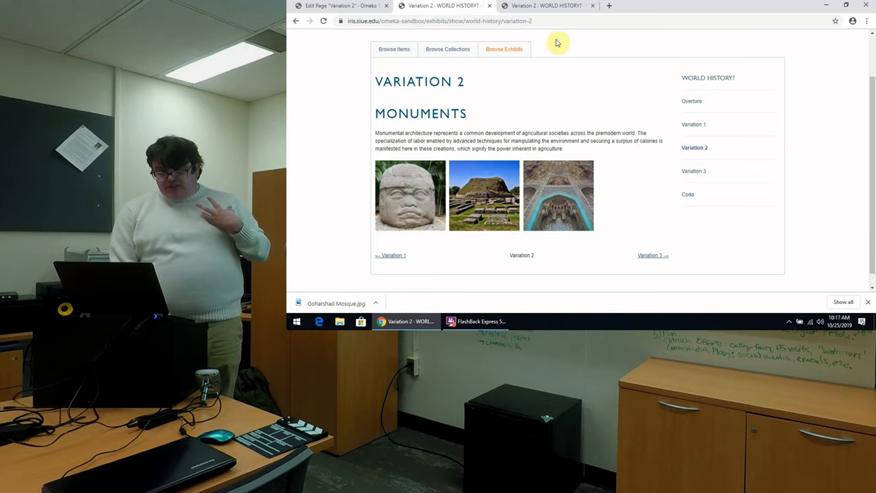
- Return to the admin WORLD HISTORY? exhibit and choose Variation 3 for editing
click(339, 6)
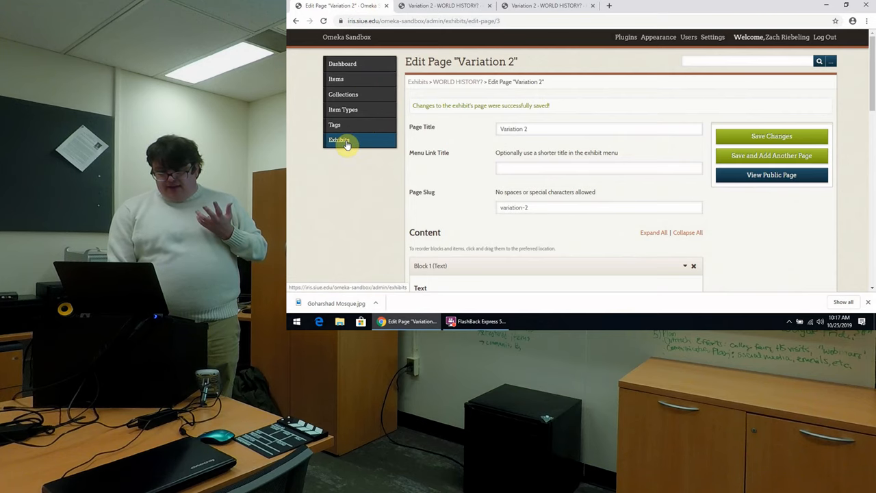
click(342, 140)
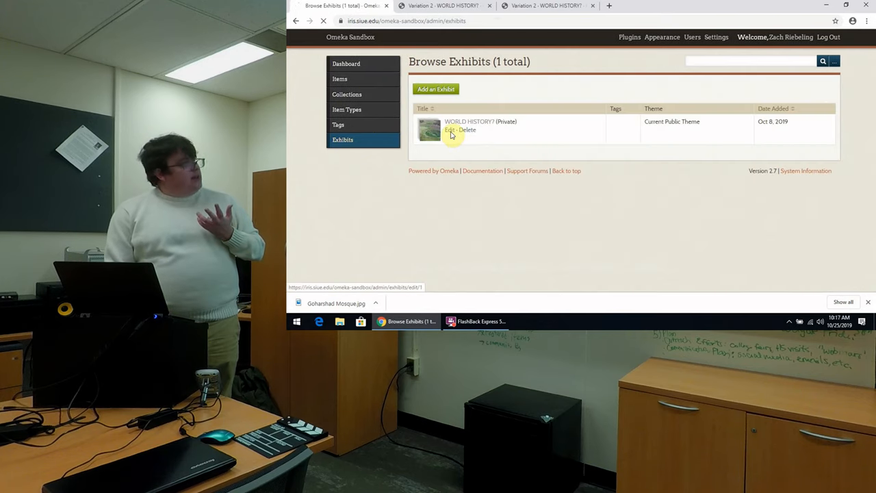
click(449, 129)
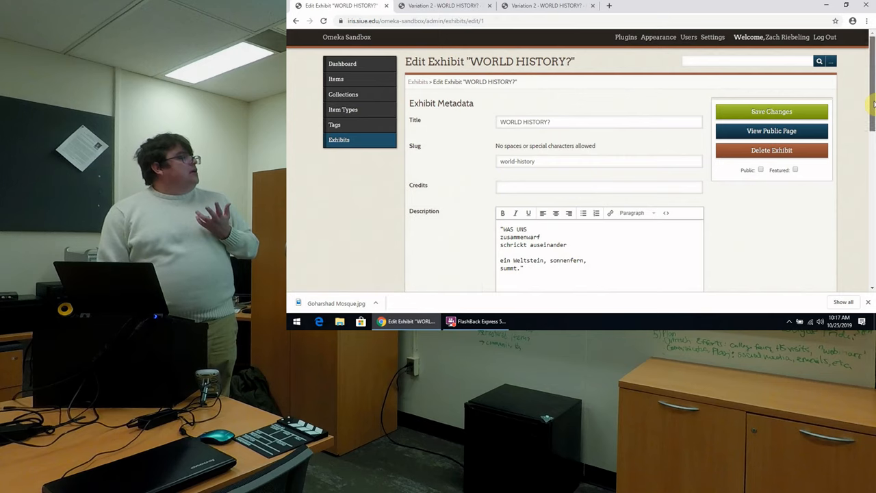
scroll(down, 3)
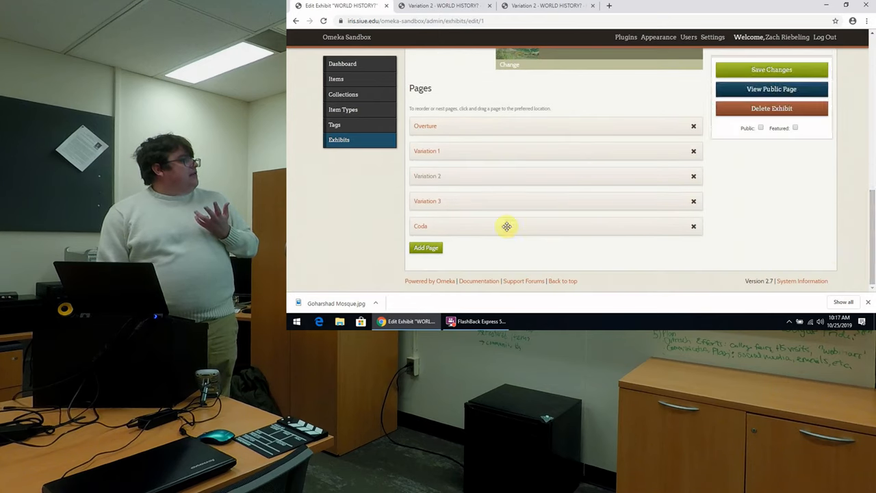
click(427, 200)
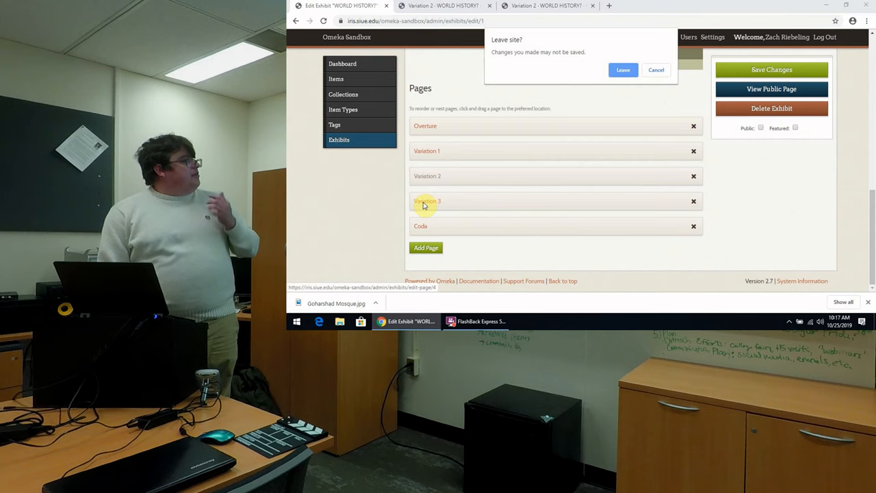
- Leave to the Variation 3 editor and review its blocks down to the New Block layout chooser
click(621, 69)
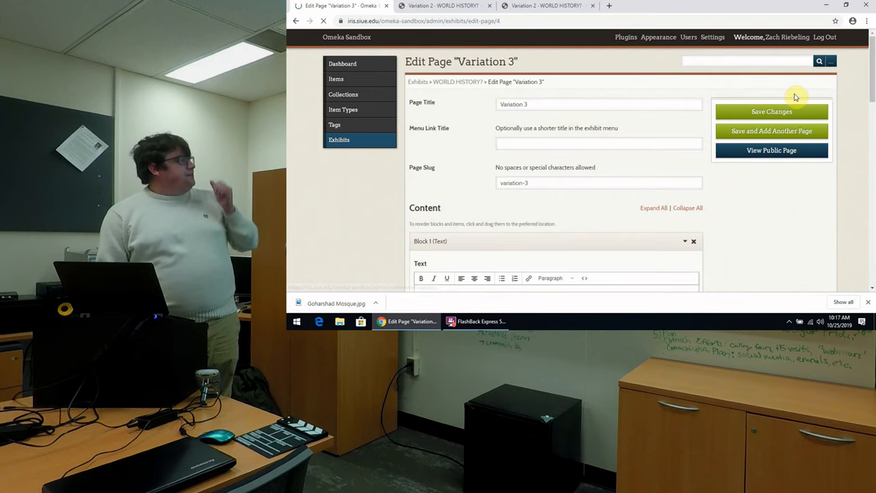
scroll(down, 3)
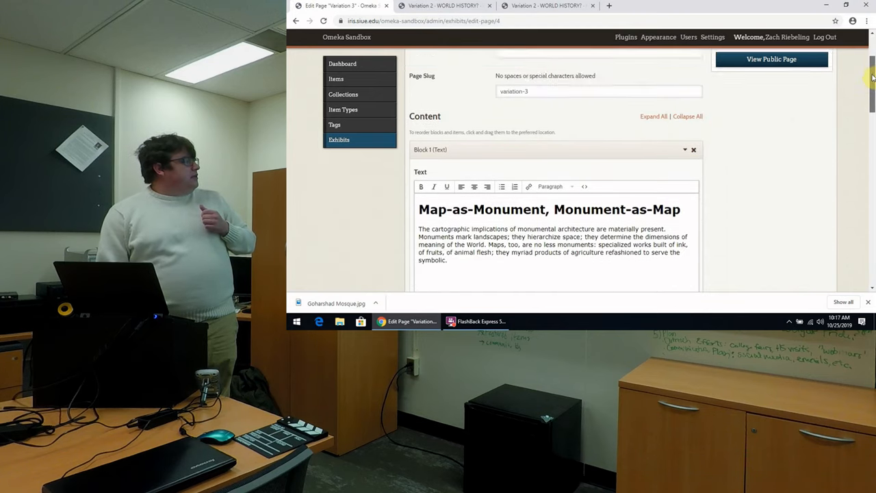
scroll(down, 3)
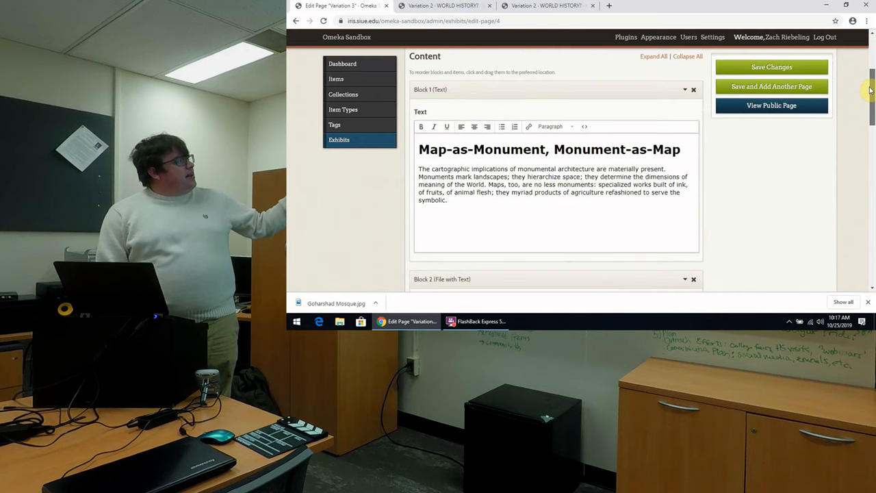
scroll(down, 3)
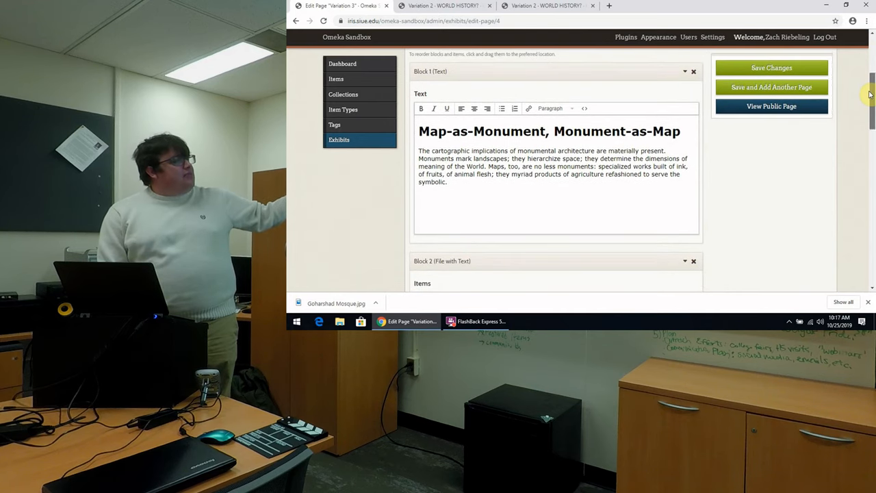
scroll(down, 3)
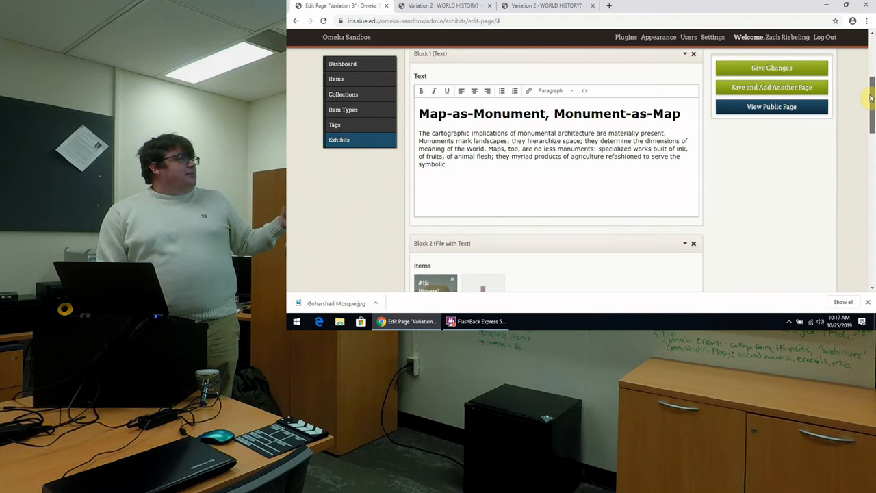
scroll(down, 3)
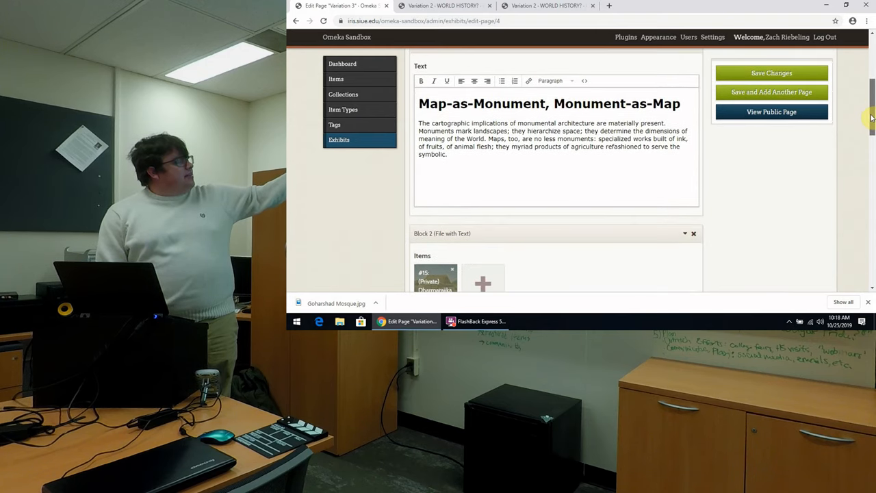
scroll(down, 3)
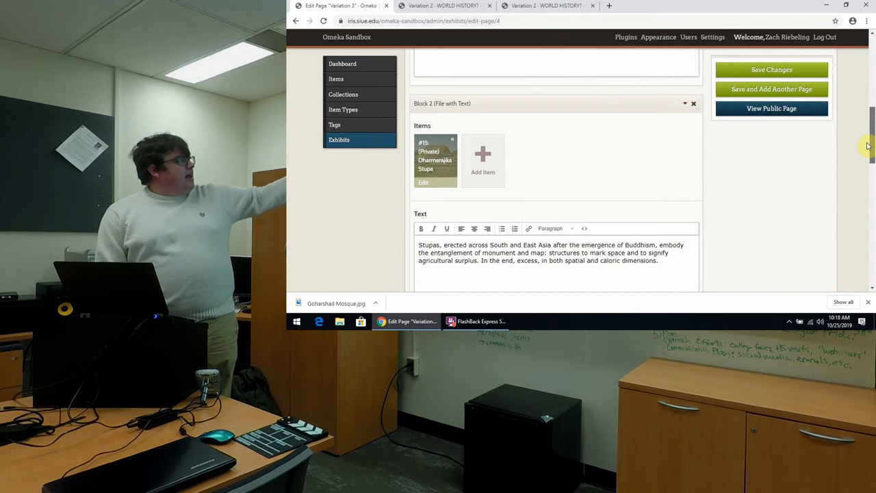
scroll(down, 3)
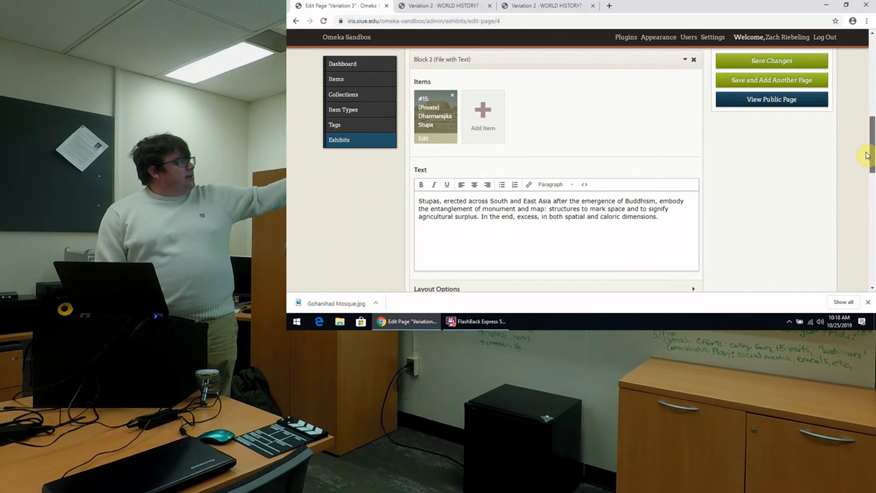
scroll(down, 3)
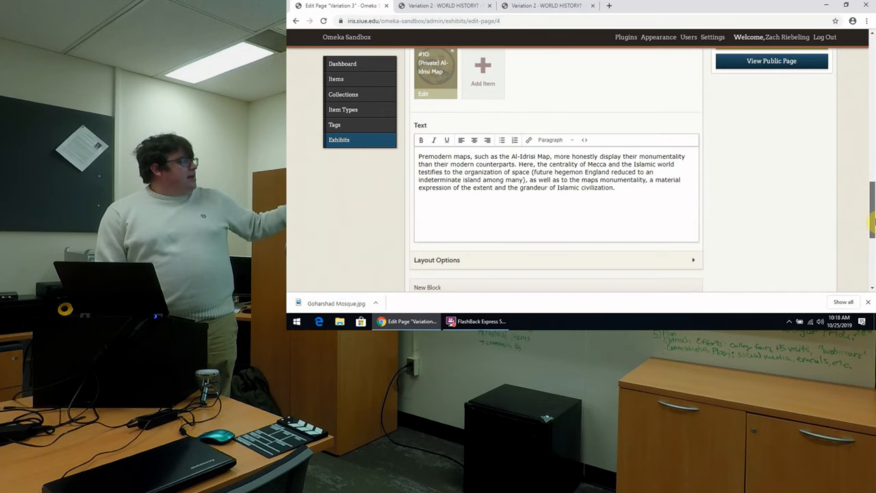
scroll(down, 3)
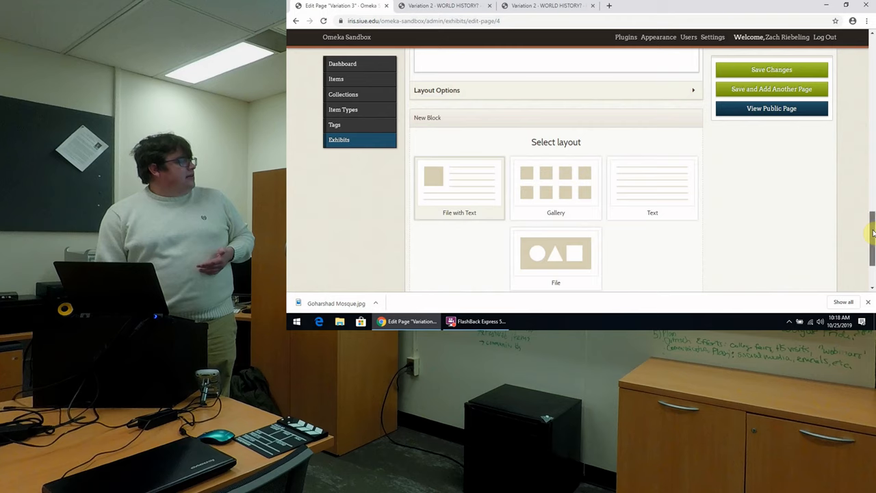
scroll(down, 3)
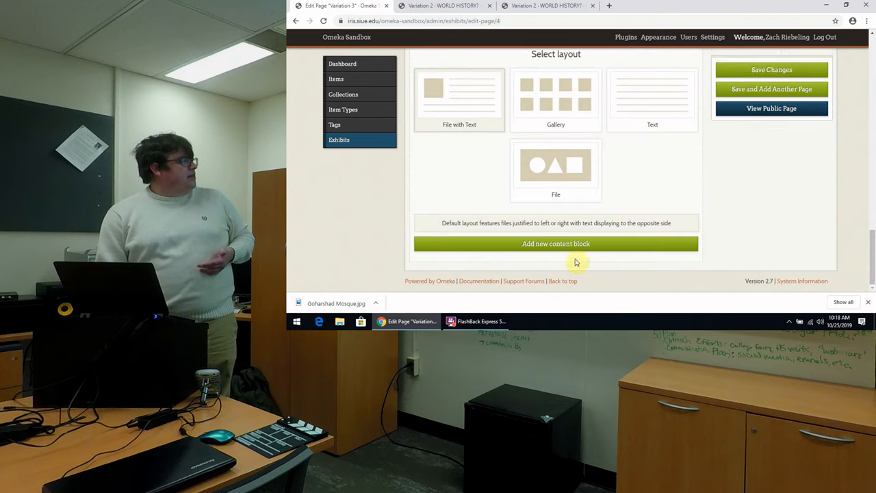
- Add a file-with-text block to Variation 3 and attach Goharshad Mosque to it
click(555, 244)
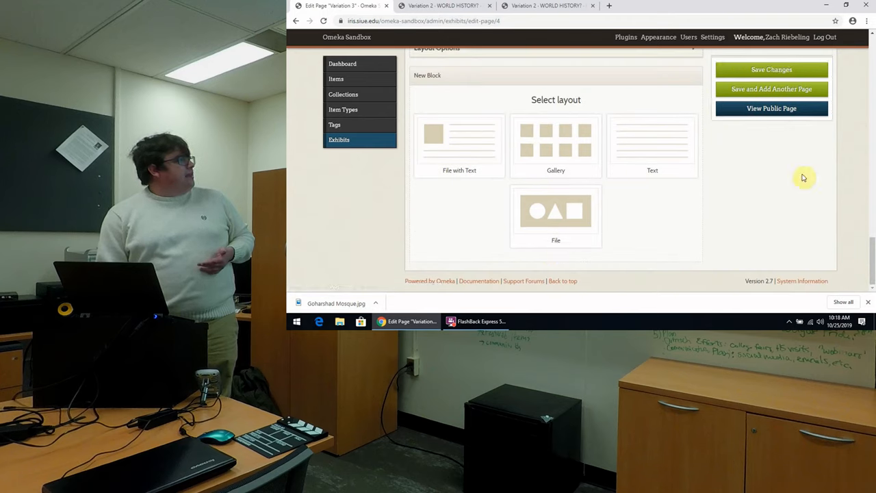
click(459, 144)
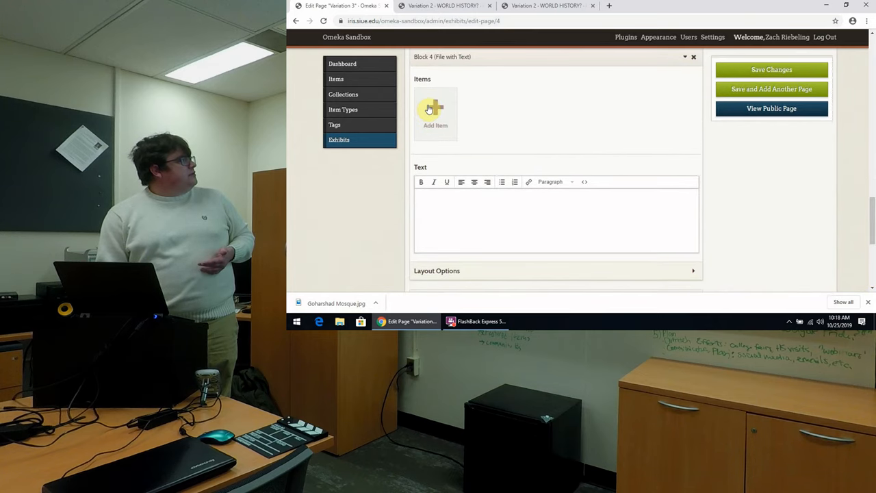
click(435, 112)
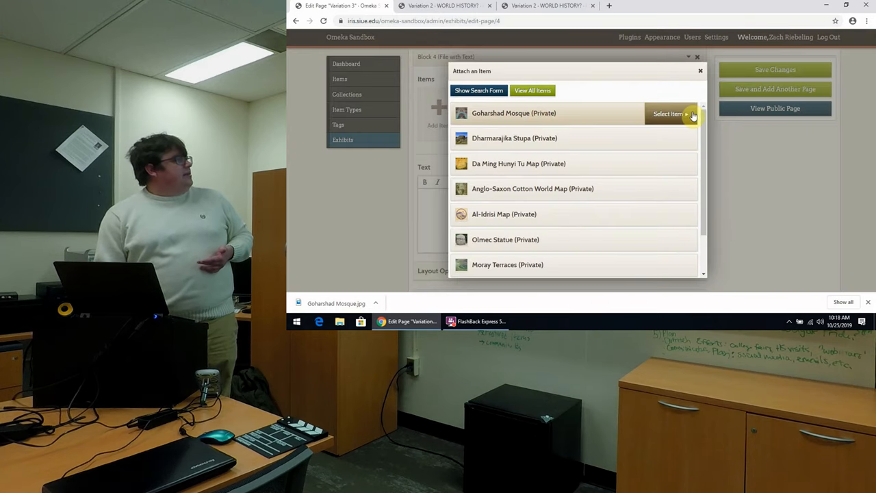
click(668, 114)
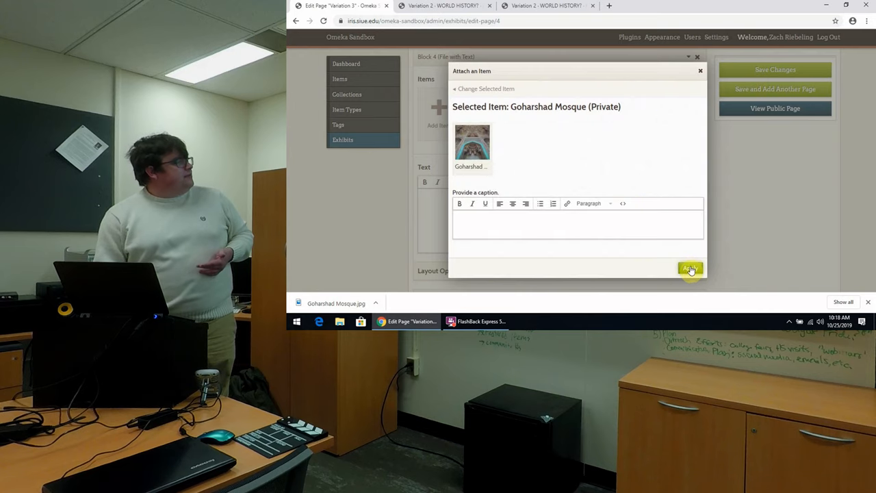
- Caption the mosque block 'interesting and creative interpretation' and review Layout Options
click(689, 267)
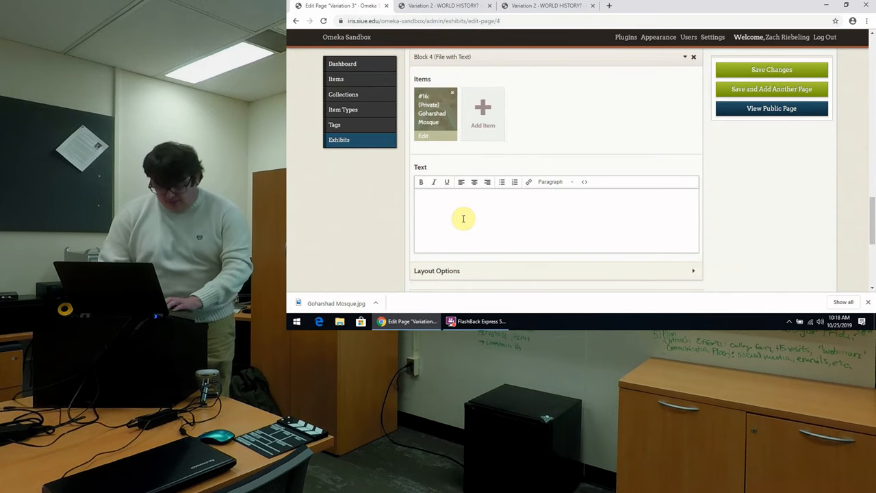
text(interesting and c)
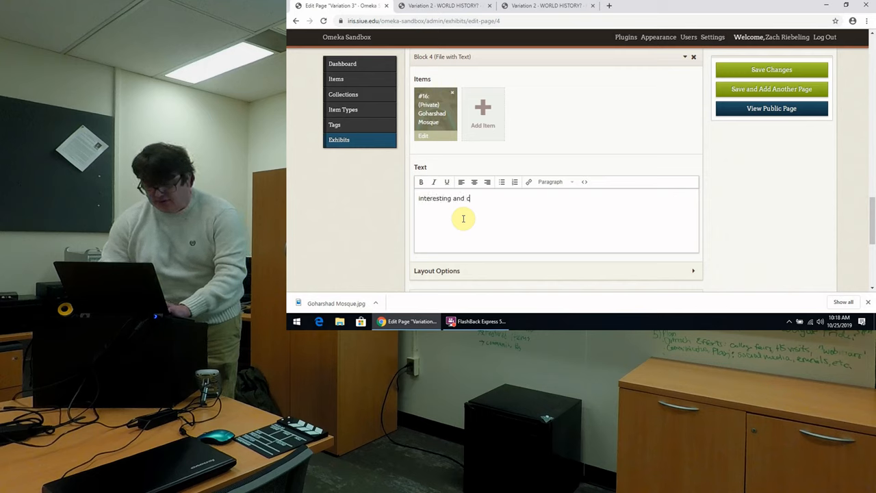
text(reative interpretation)
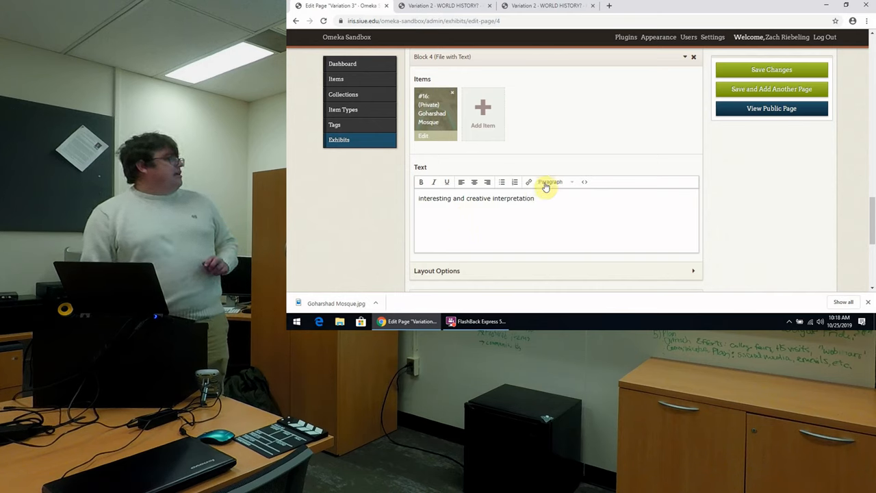
mouse_move(461, 180)
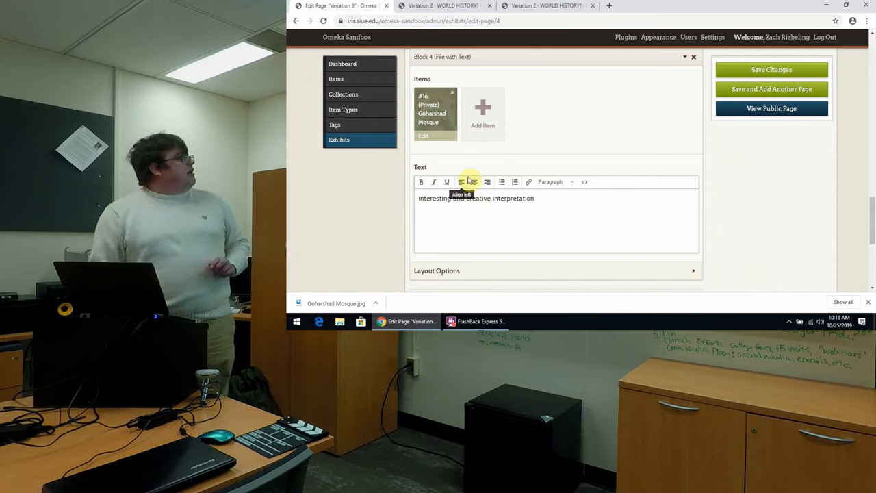
mouse_move(622, 104)
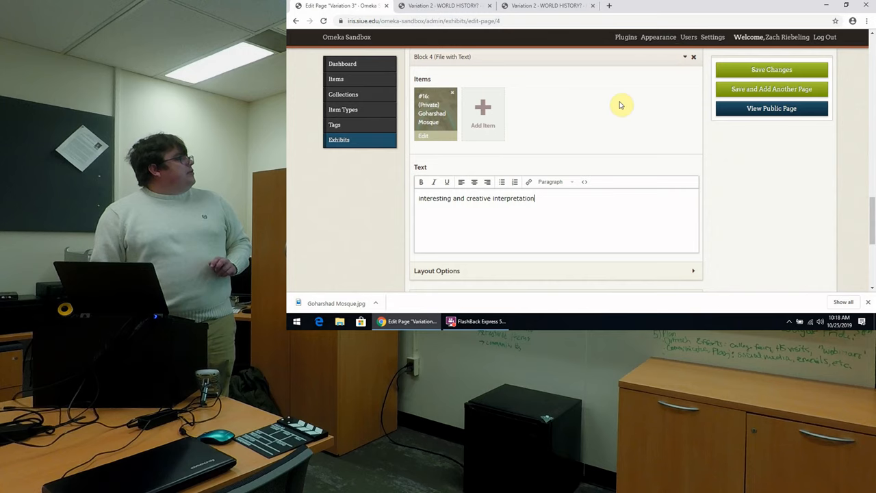
scroll(down, 3)
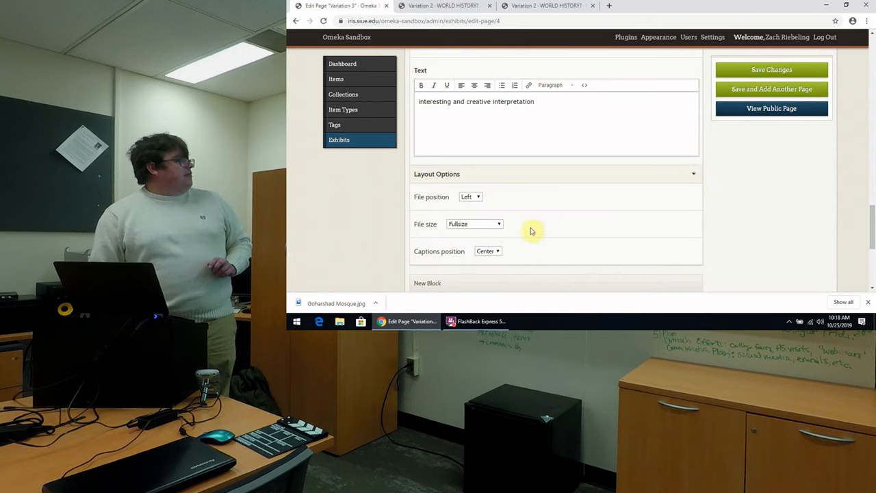
mouse_move(451, 199)
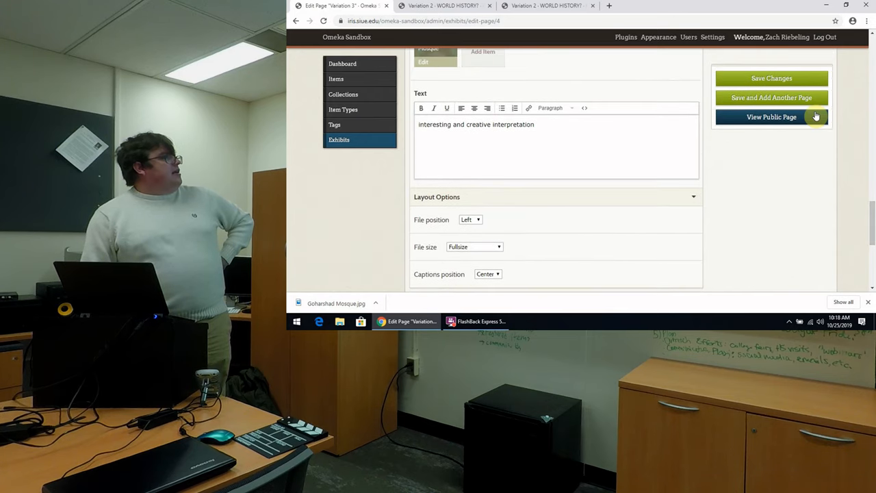
- View the public Variation 3 page with the mosque caption, then the public Variation 2 page
click(772, 78)
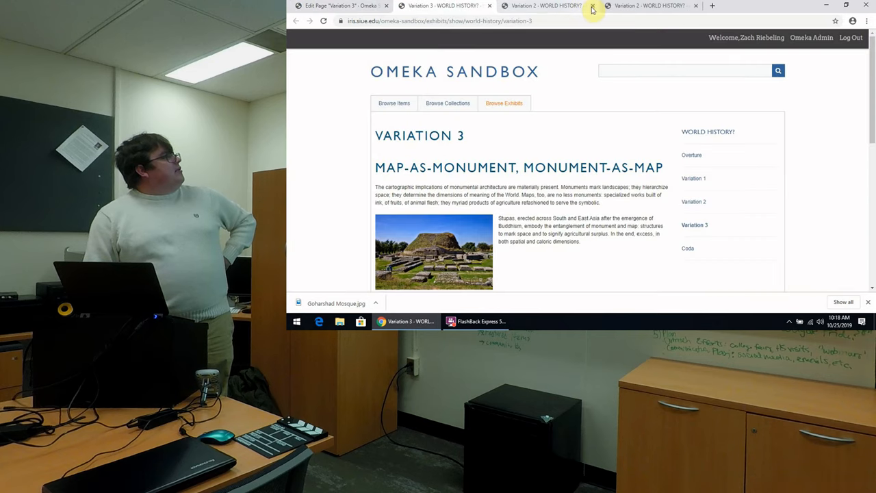
click(591, 8)
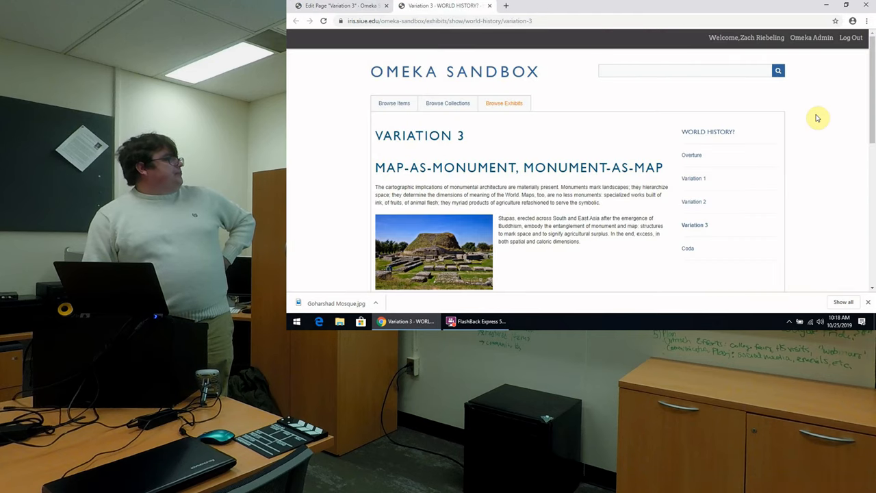
scroll(down, 3)
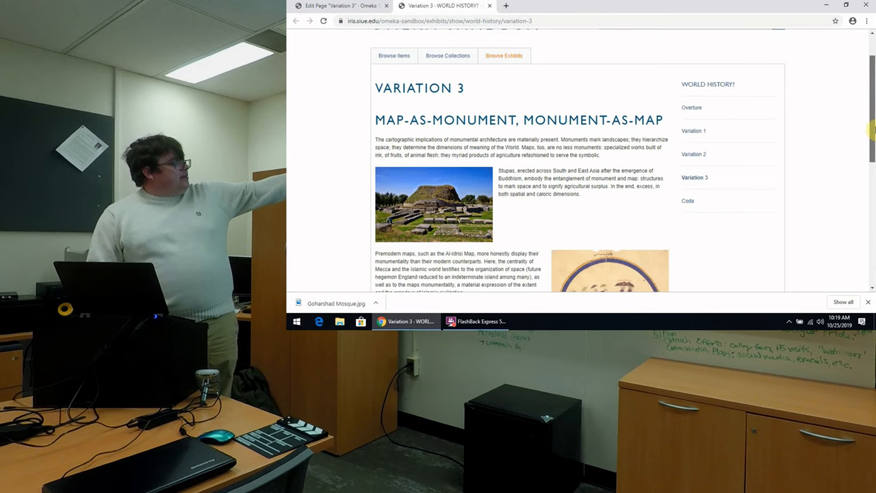
scroll(down, 3)
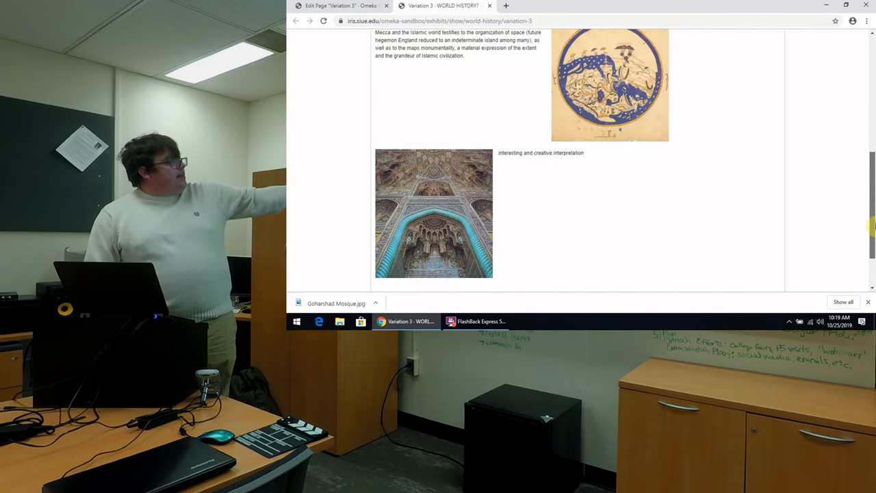
mouse_move(423, 213)
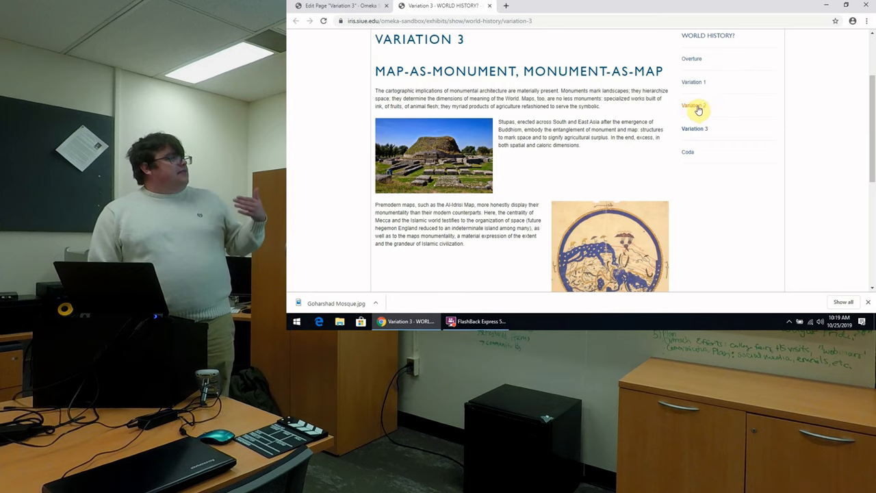
click(694, 105)
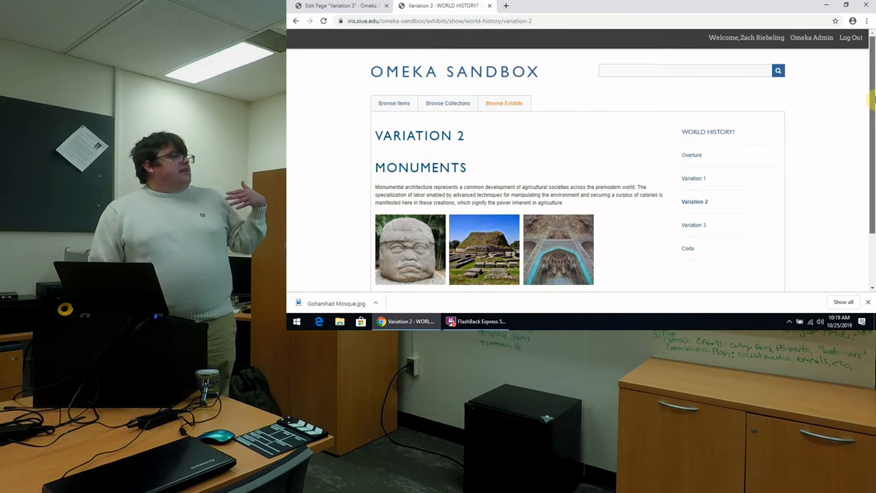
scroll(down, 3)
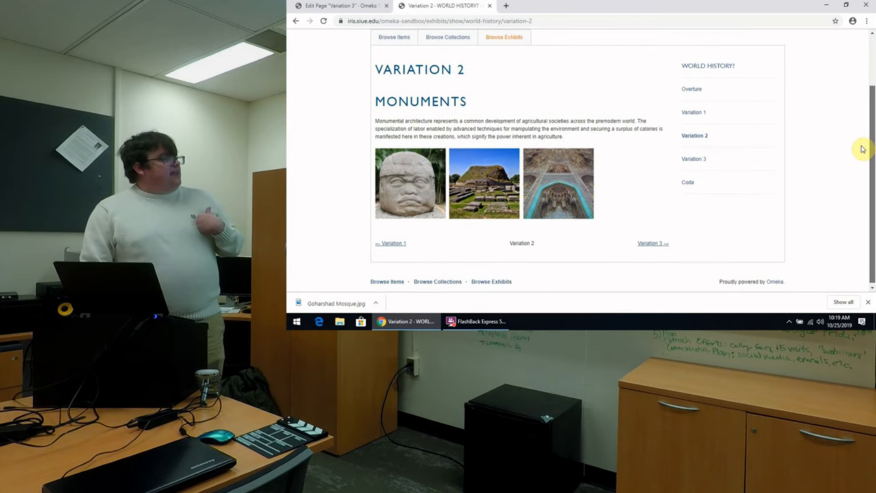
mouse_move(559, 178)
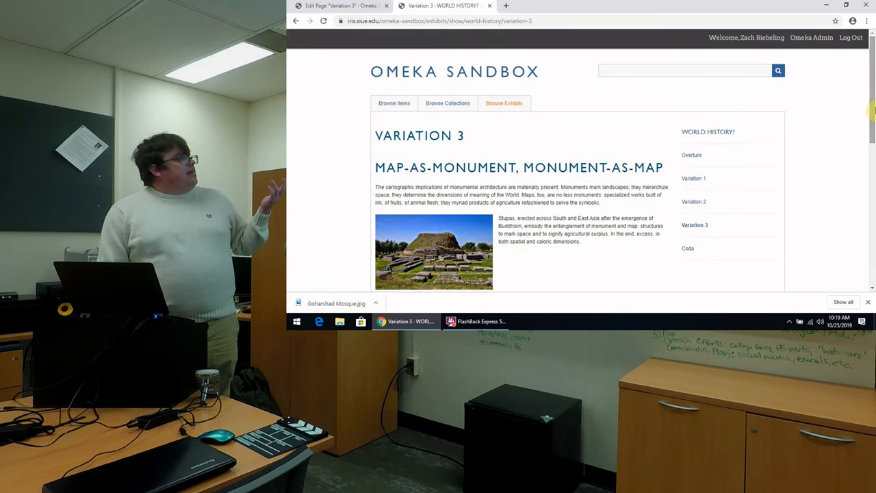
scroll(down, 3)
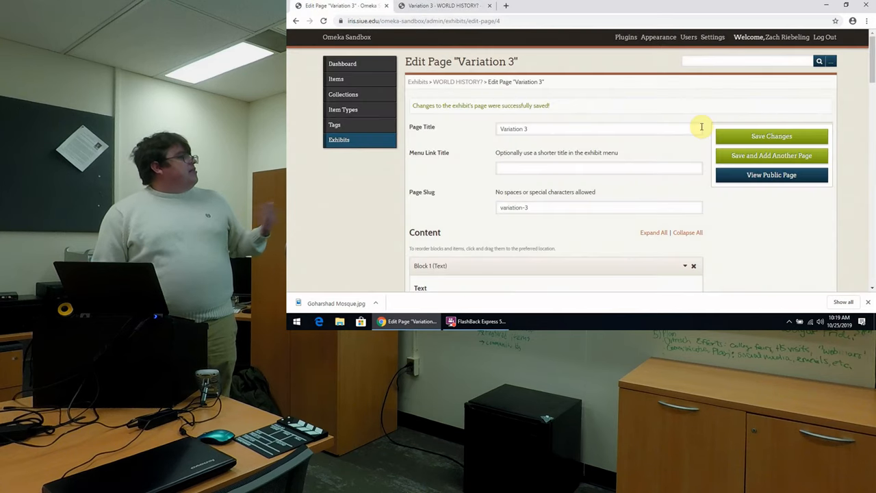
- Return to the WORLD HISTORY? exhibit edit form and its Pages list
scroll(down, 3)
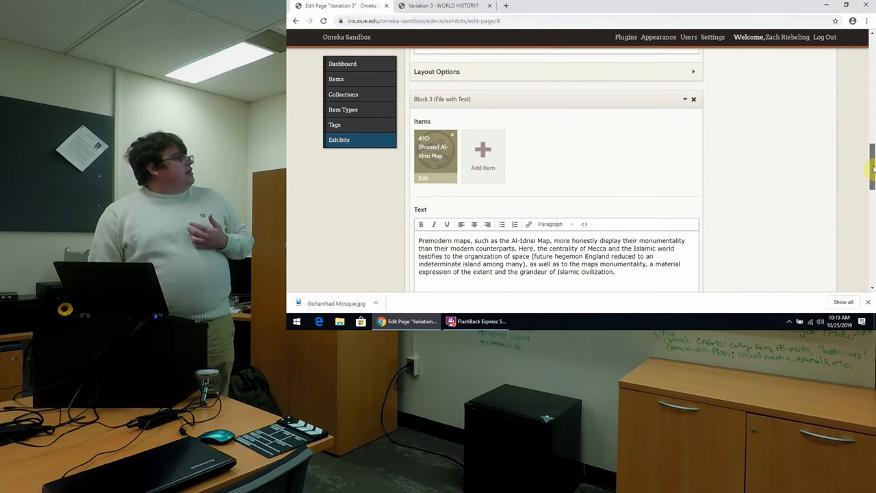
click(339, 139)
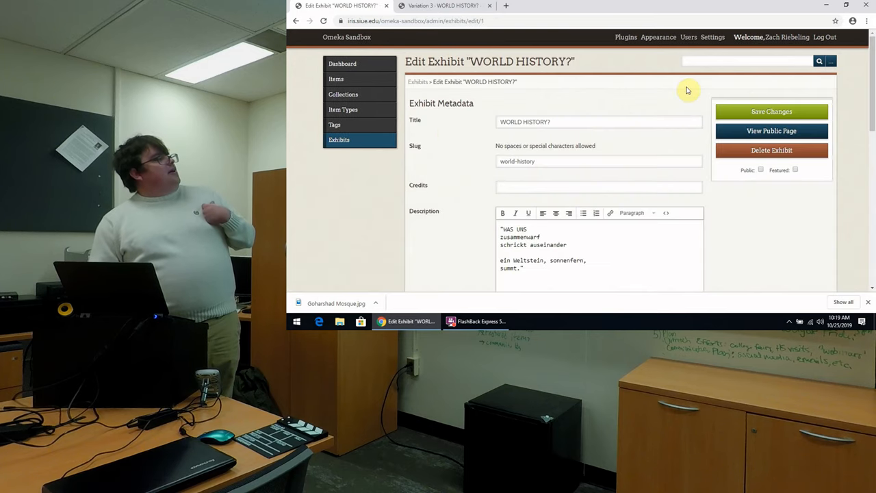
scroll(down, 3)
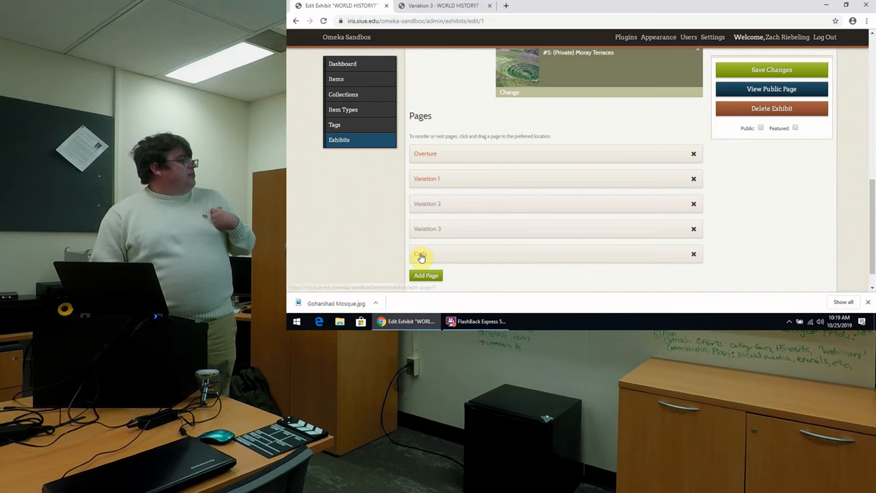
- Attach Goharshad Mosque to the Coda page gallery and save the page
click(422, 254)
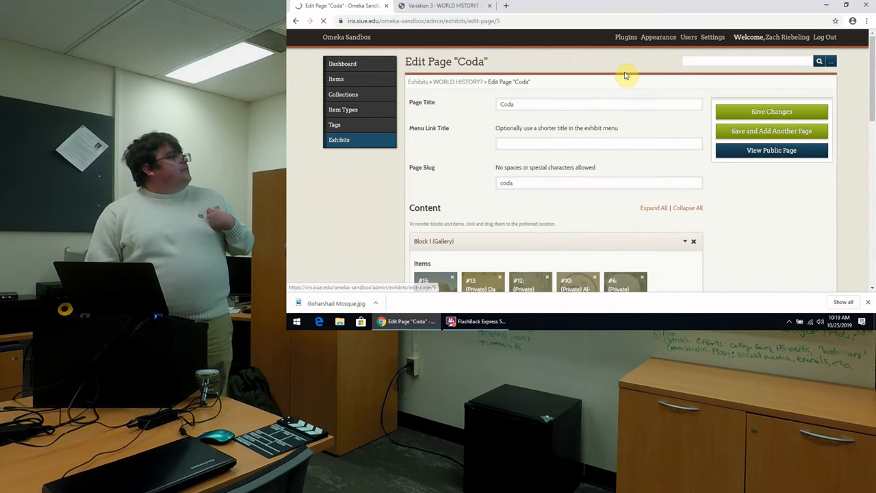
scroll(down, 3)
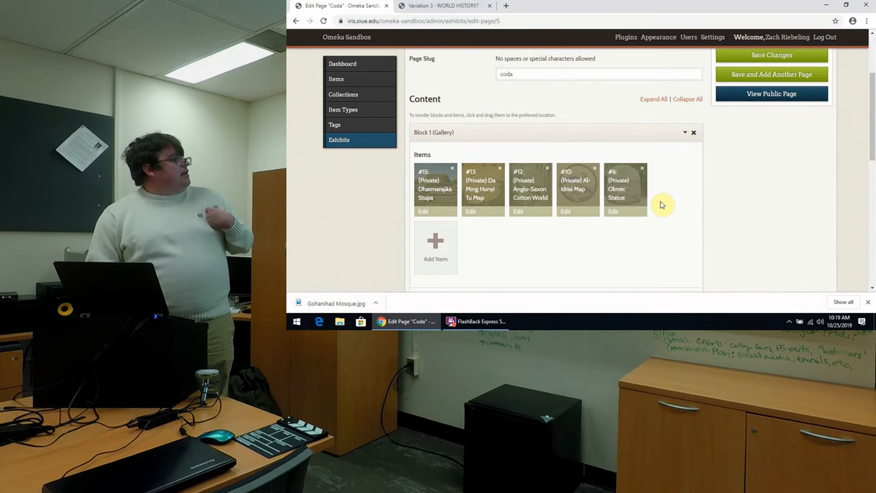
click(435, 246)
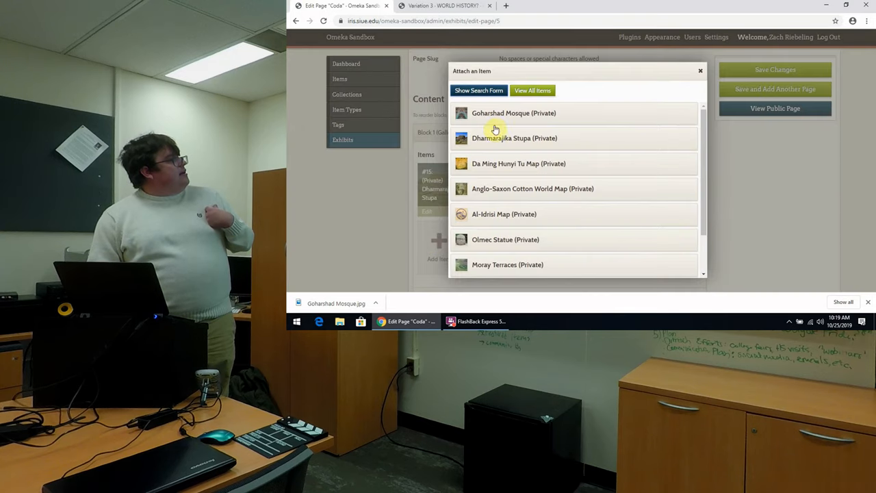
click(513, 112)
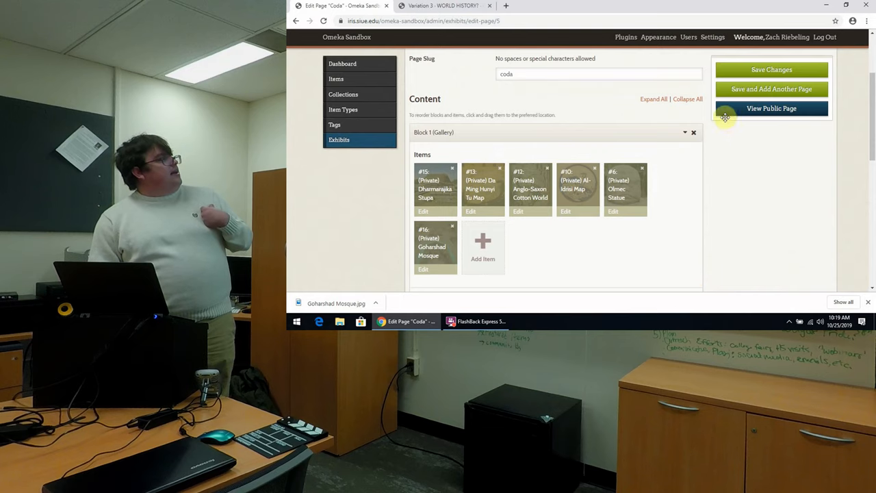
click(772, 68)
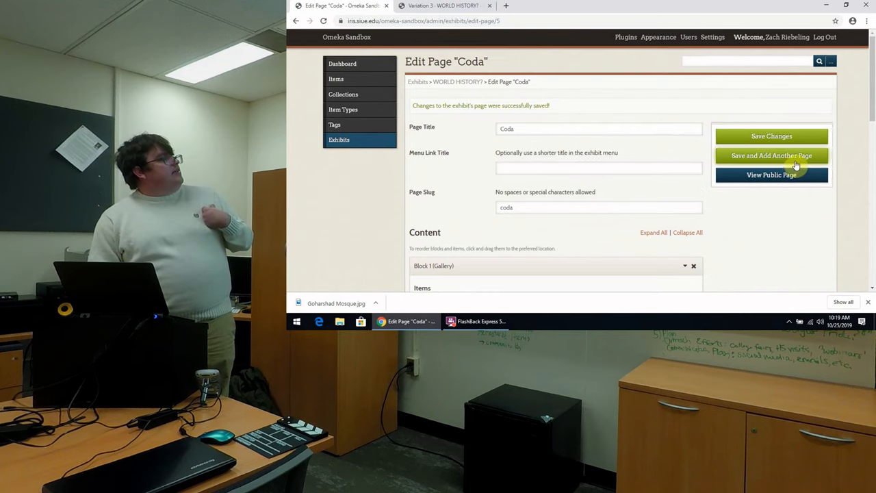
- View the public Coda page showing the mosque image
click(771, 175)
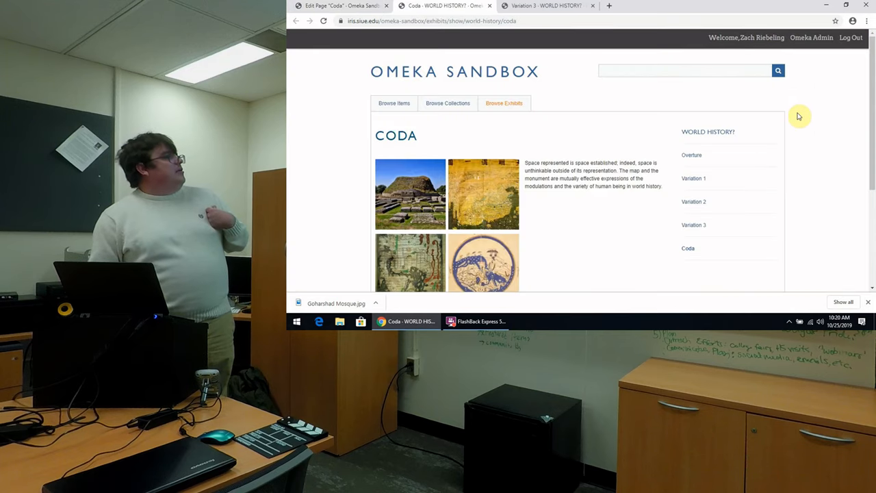
scroll(down, 3)
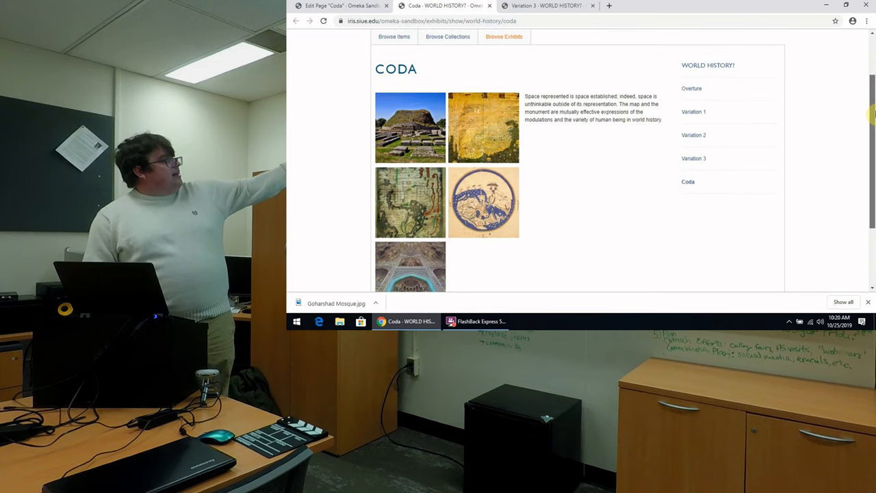
scroll(down, 3)
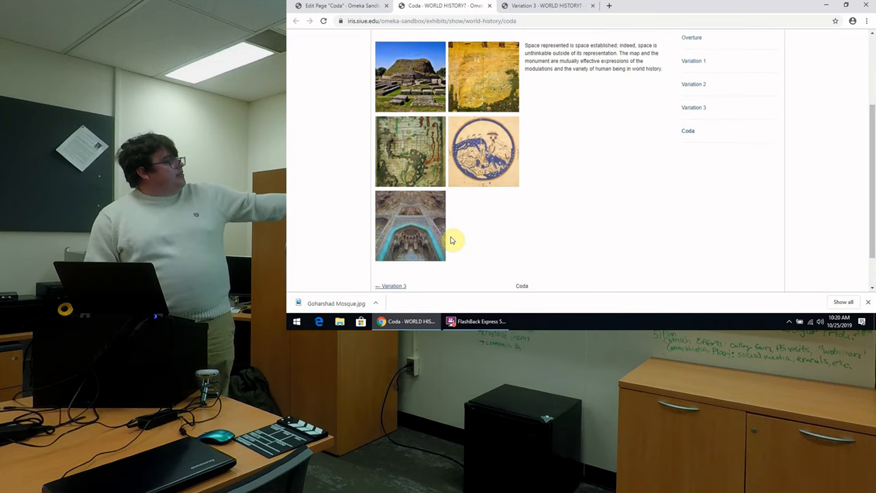